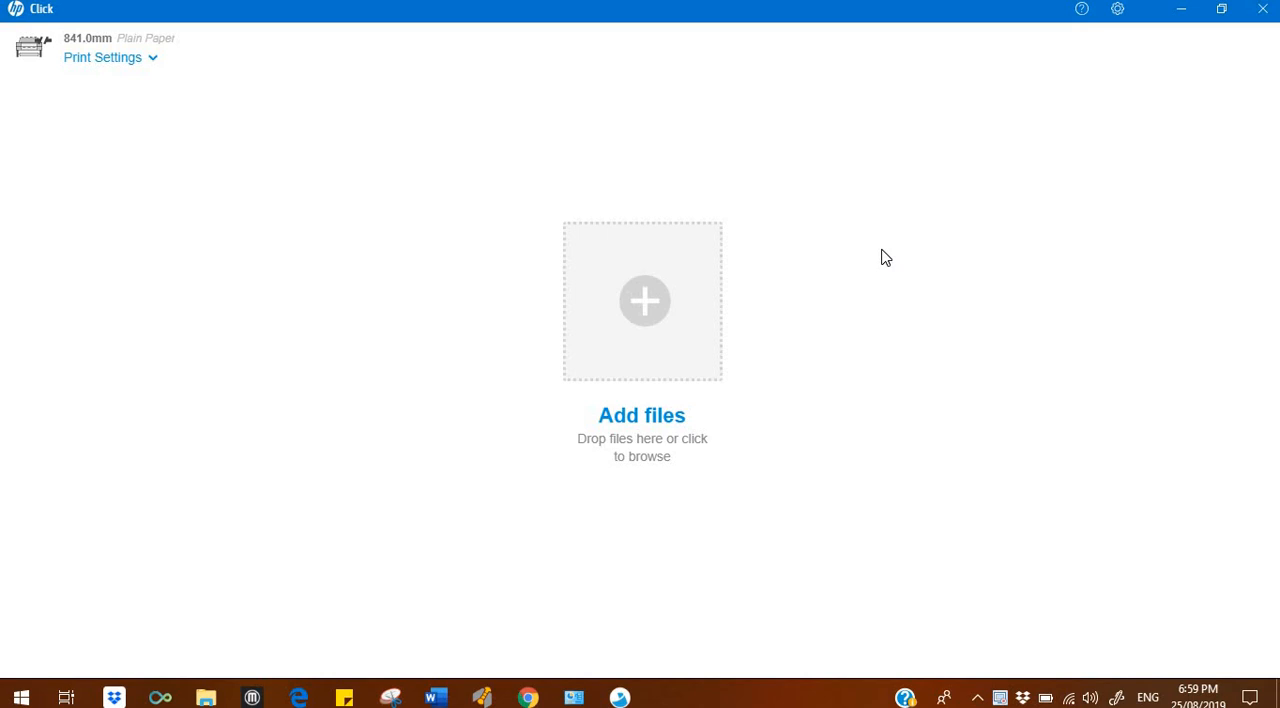
pyautogui.moveTo(208, 696)
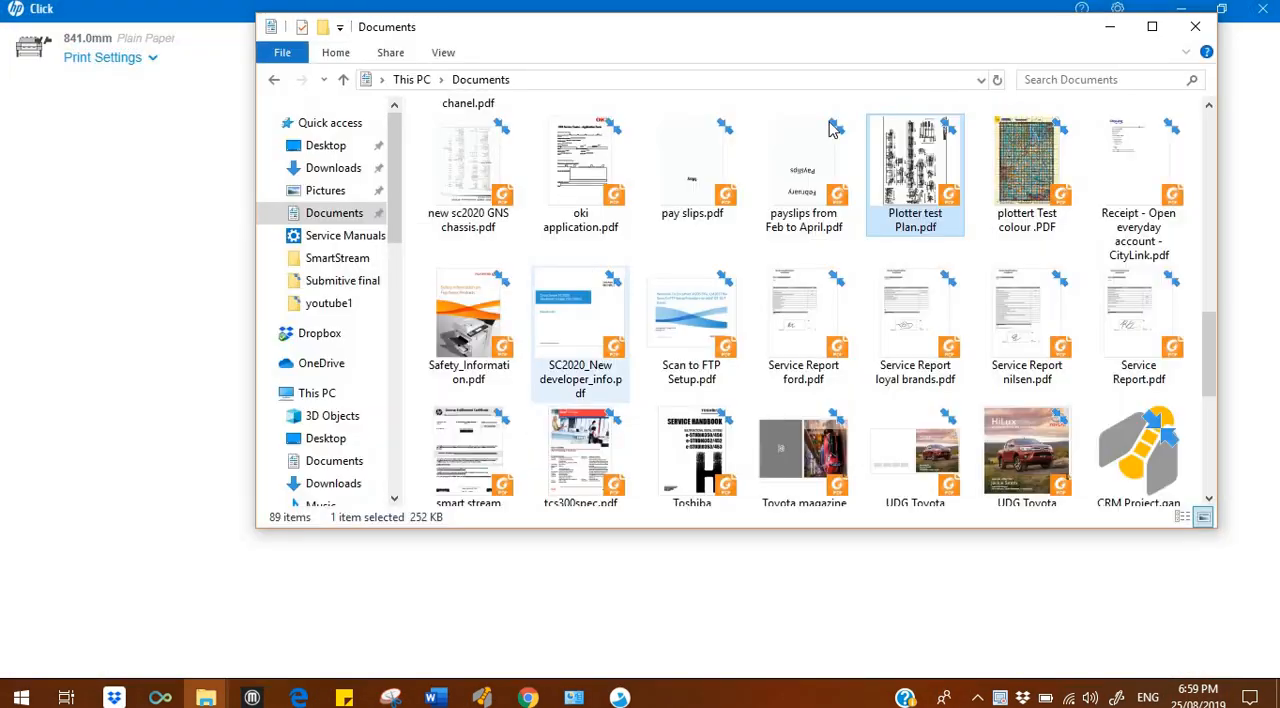
pyautogui.moveTo(938, 190)
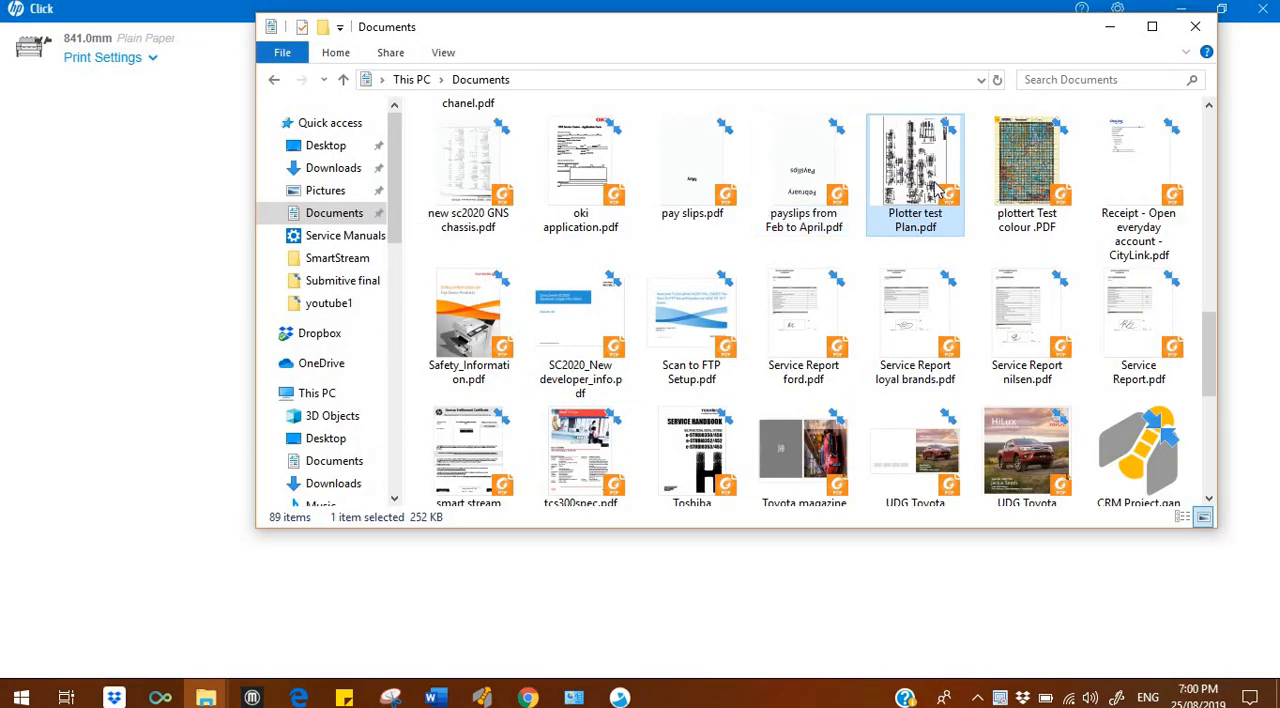
# Add Plotter test Plan.pdf and the colour test PDF from Documents to the job
pyautogui.click(1028, 160)
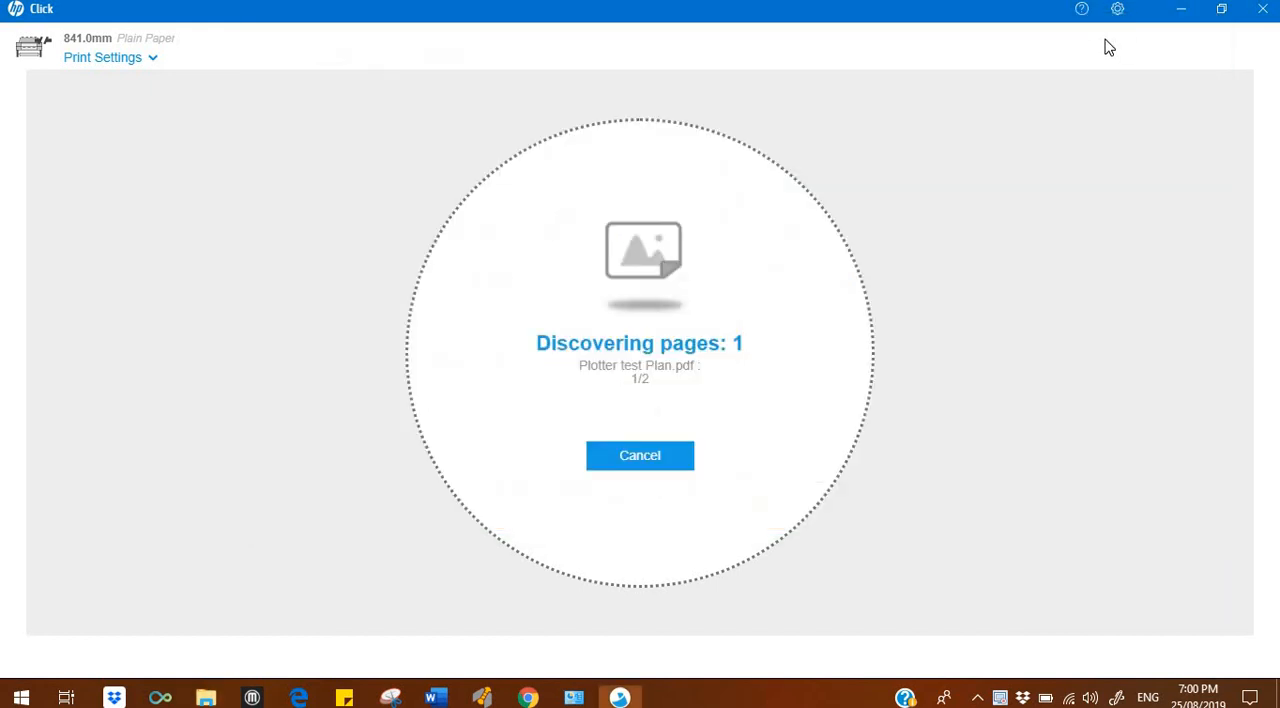
pyautogui.moveTo(778, 300)
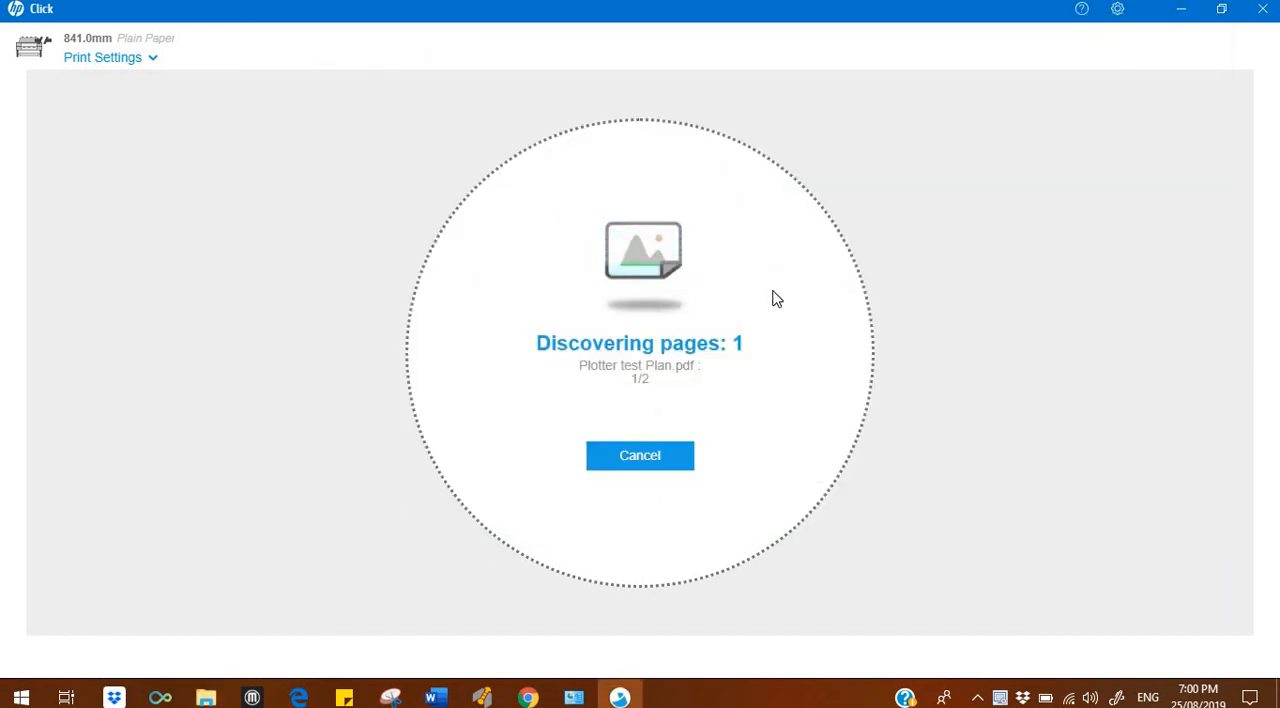
pyautogui.moveTo(964, 168)
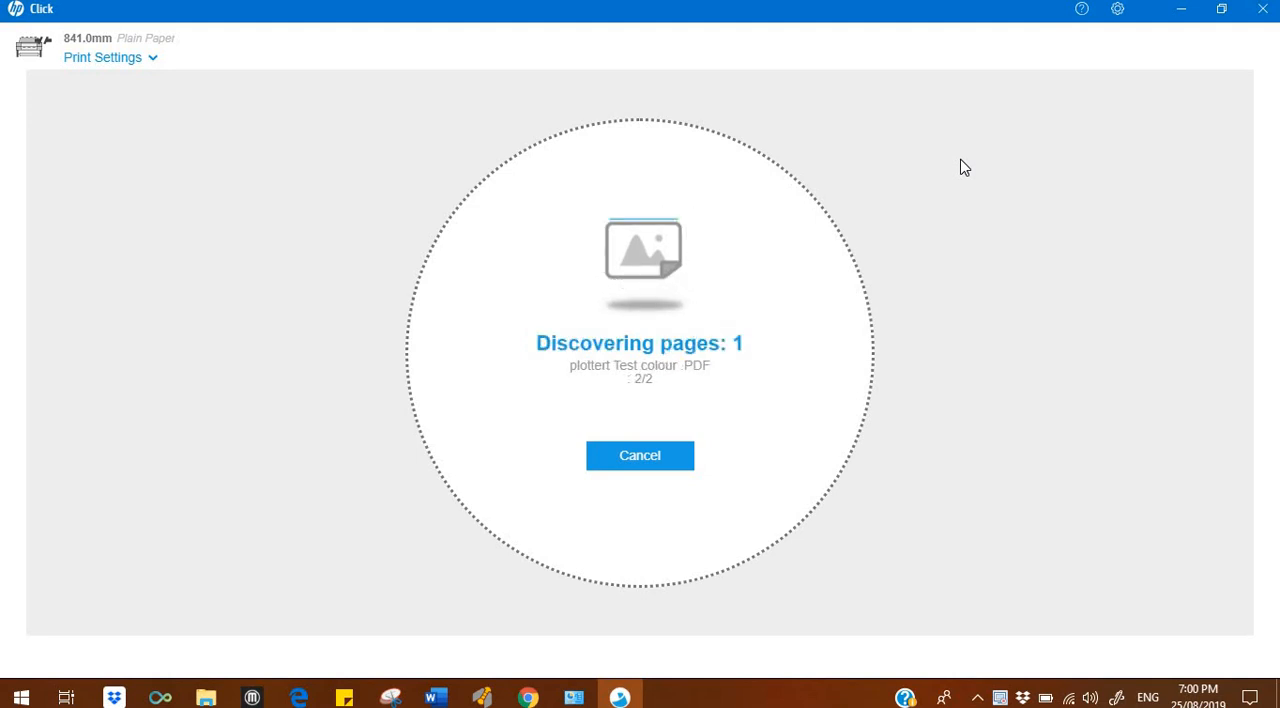
pyautogui.moveTo(412, 156)
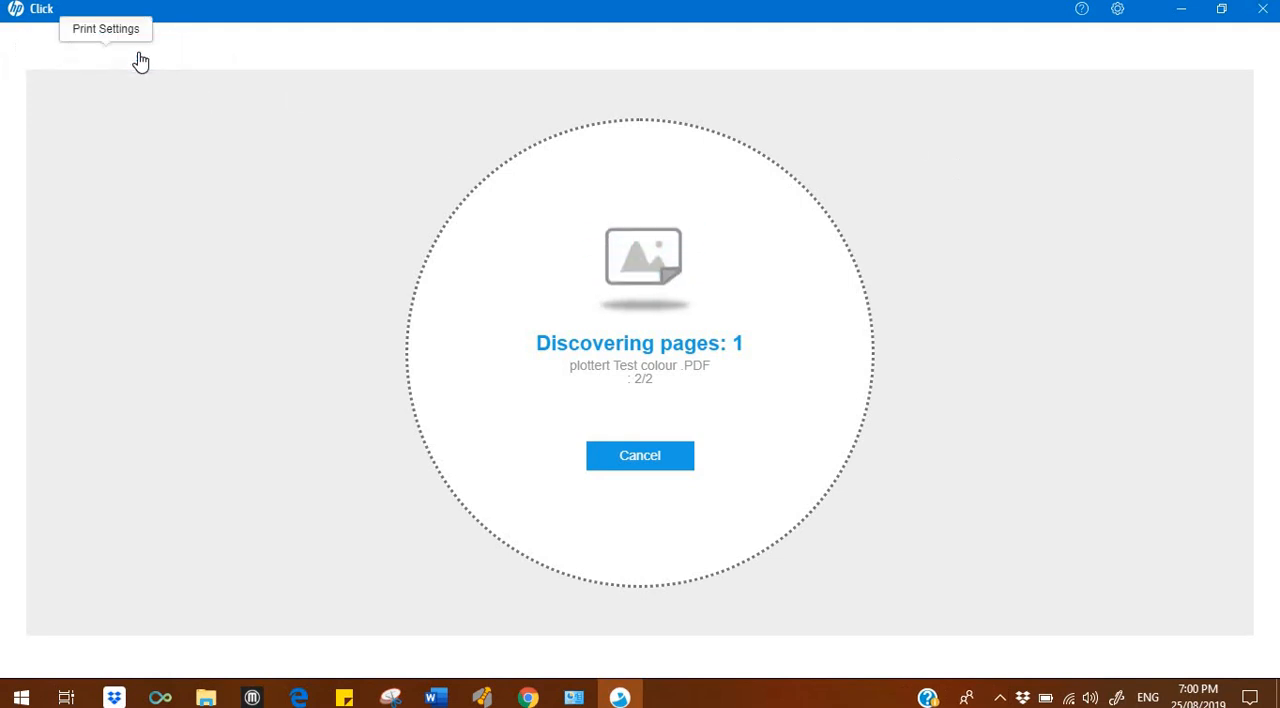
# Set the paper source to Roll 2: 609.6mm Heavyweight Coated Paper
pyautogui.click(108, 28)
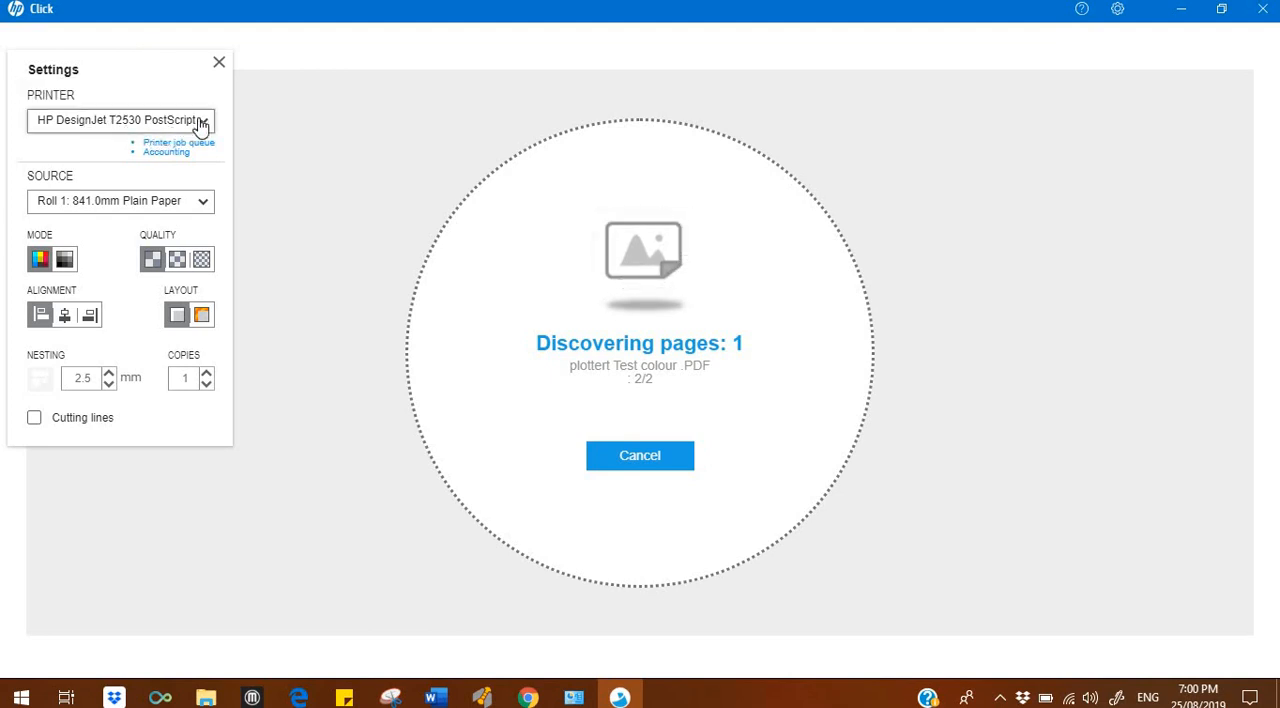
pyautogui.click(124, 120)
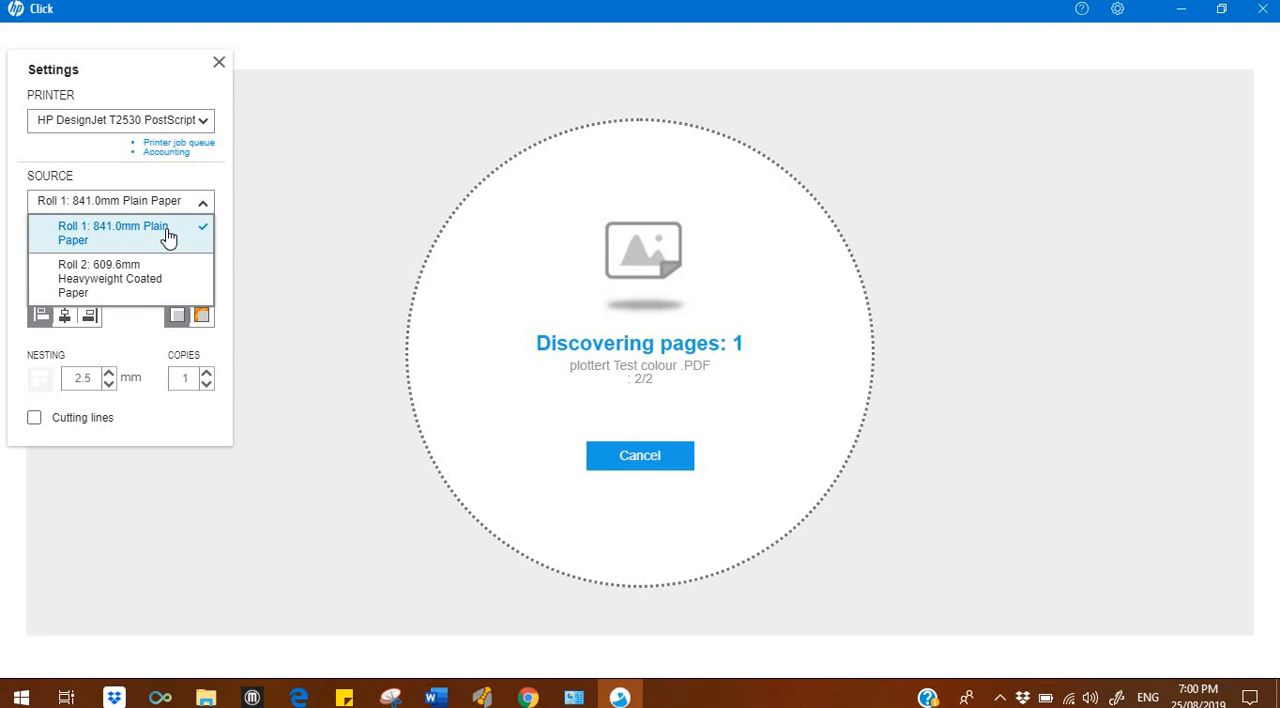
pyautogui.moveTo(158, 296)
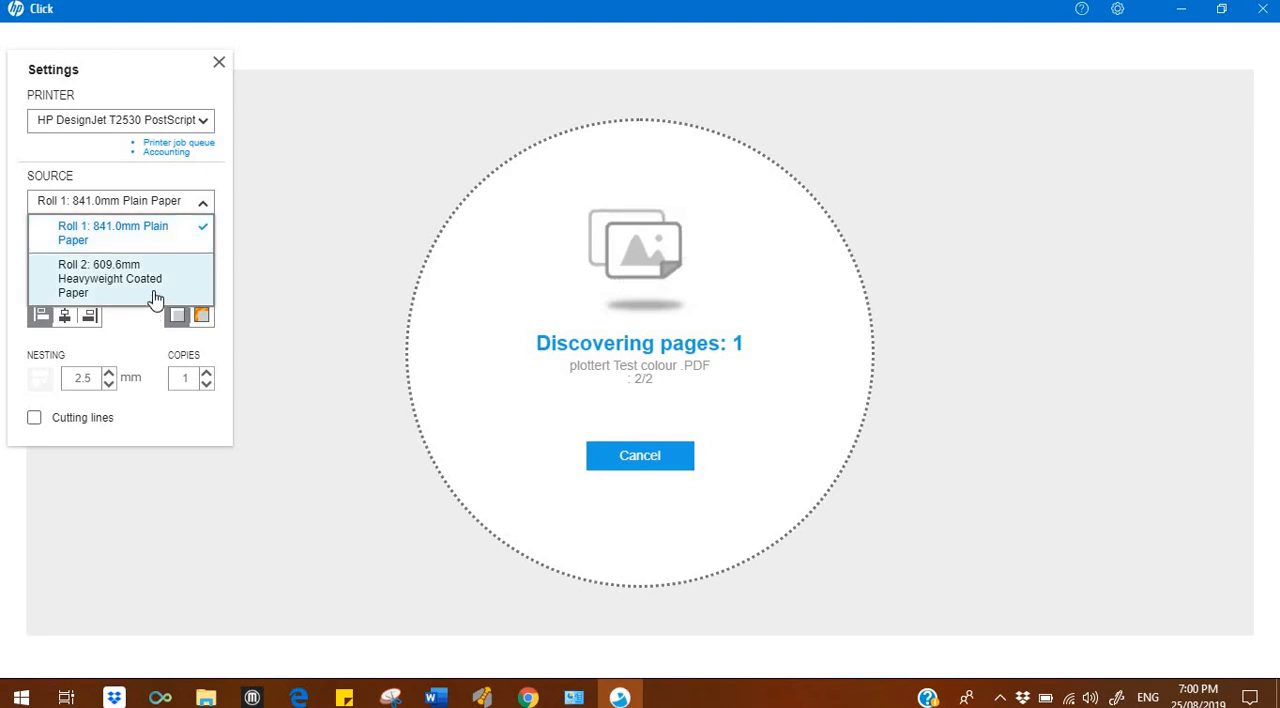
pyautogui.click(108, 278)
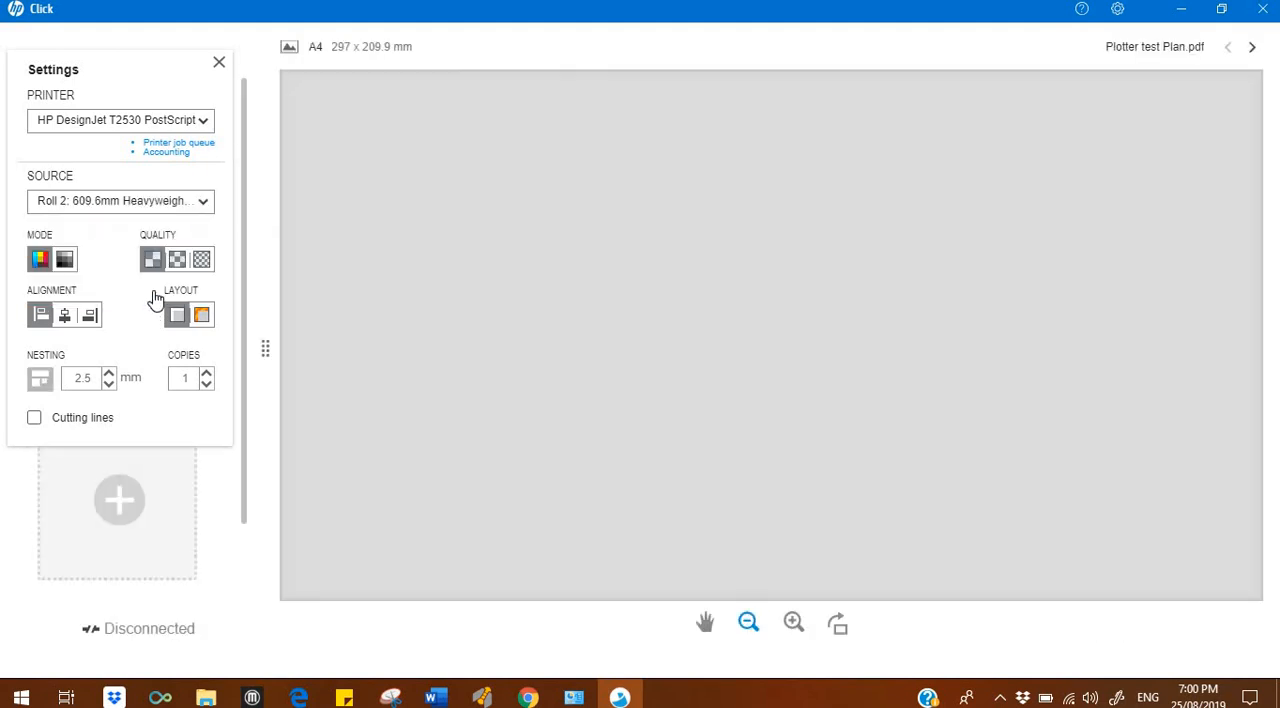
pyautogui.moveTo(220, 164)
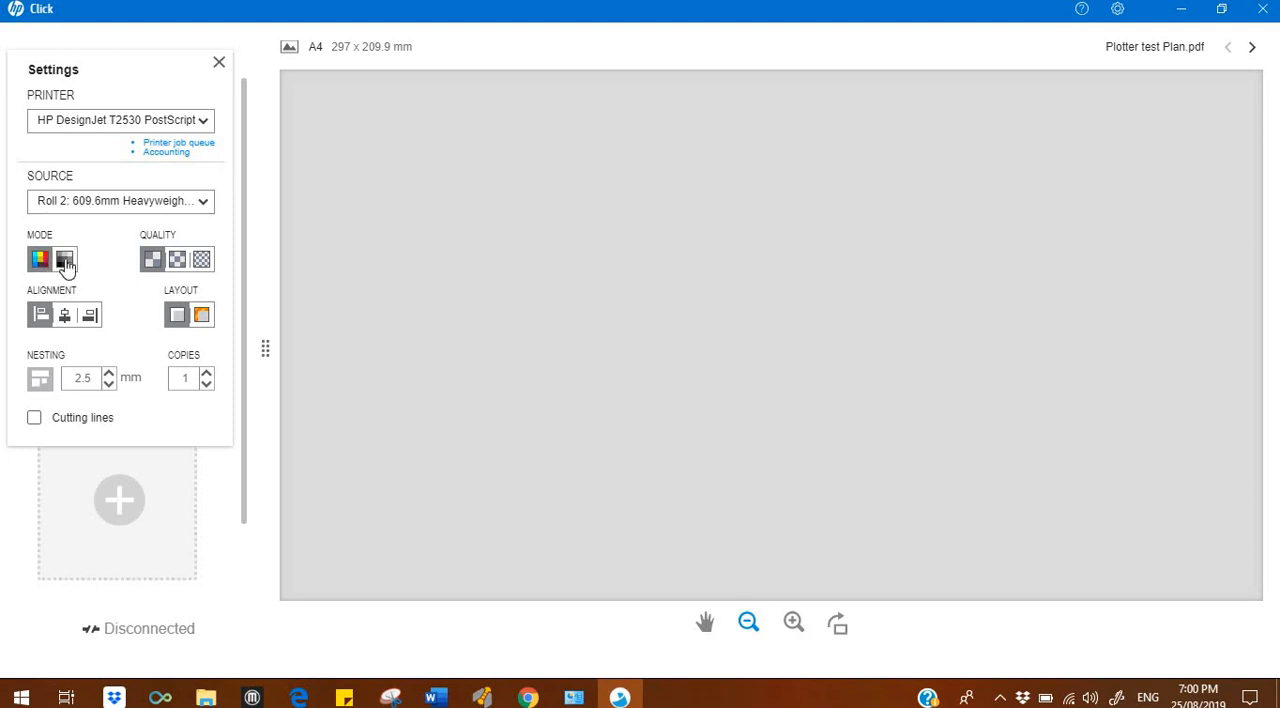
# Switch the job's print mode from colour to grayscale
pyautogui.click(44, 260)
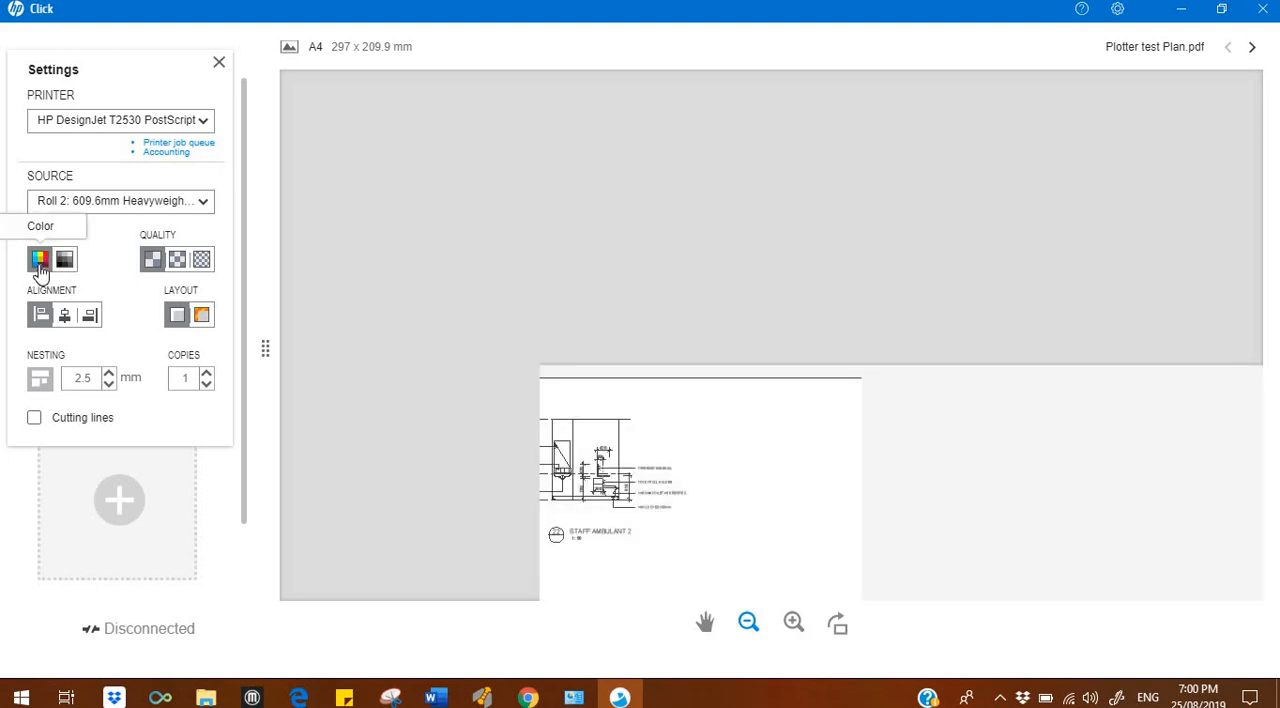
pyautogui.click(64, 260)
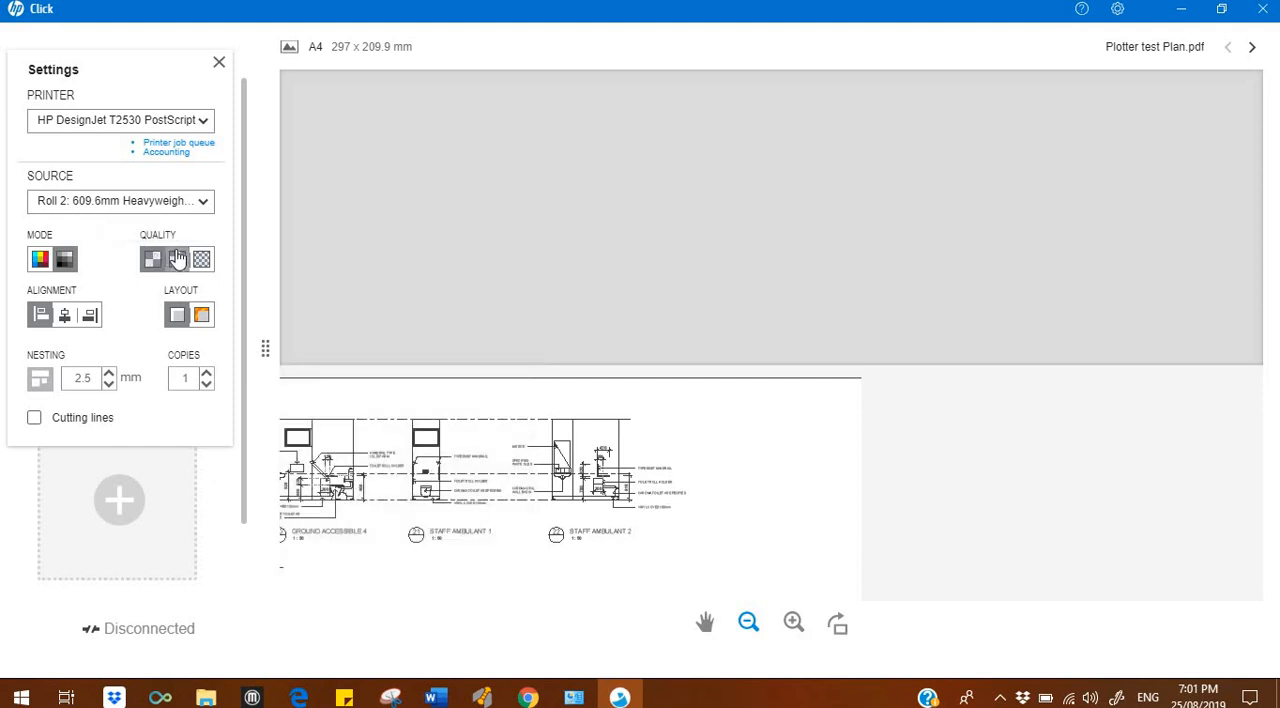
pyautogui.moveTo(180, 260)
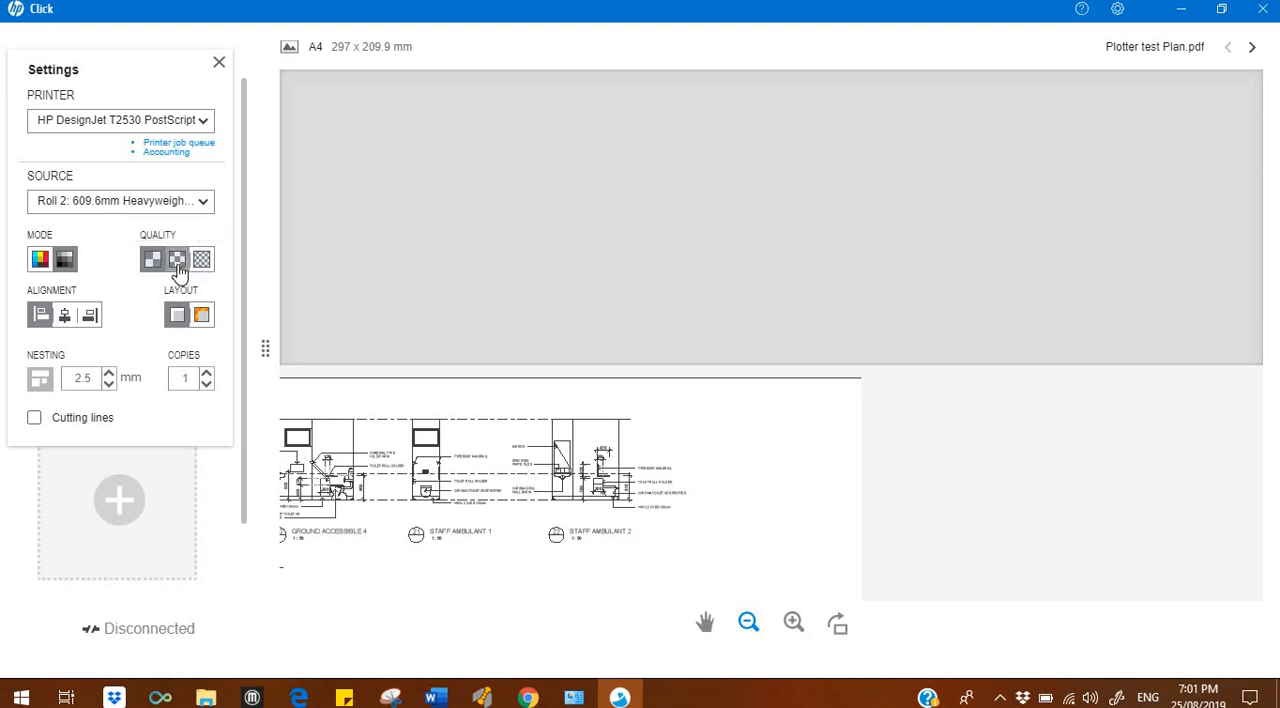
pyautogui.moveTo(178, 260)
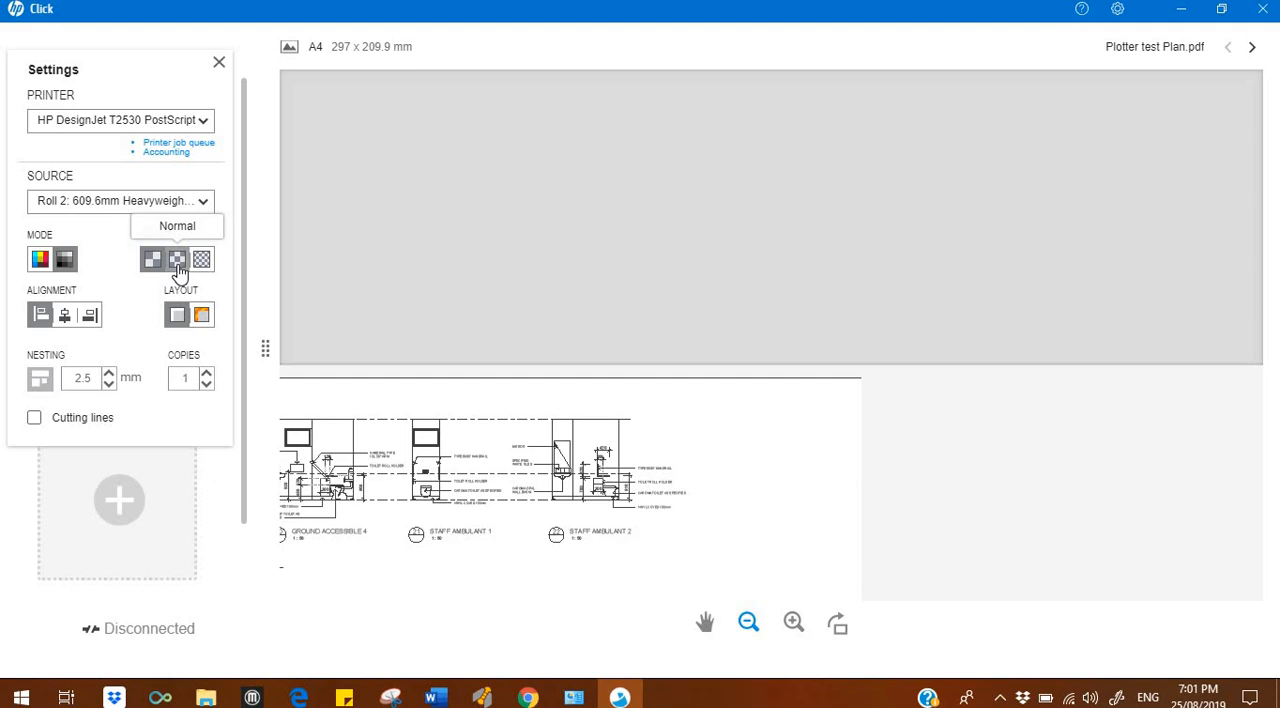
pyautogui.moveTo(204, 260)
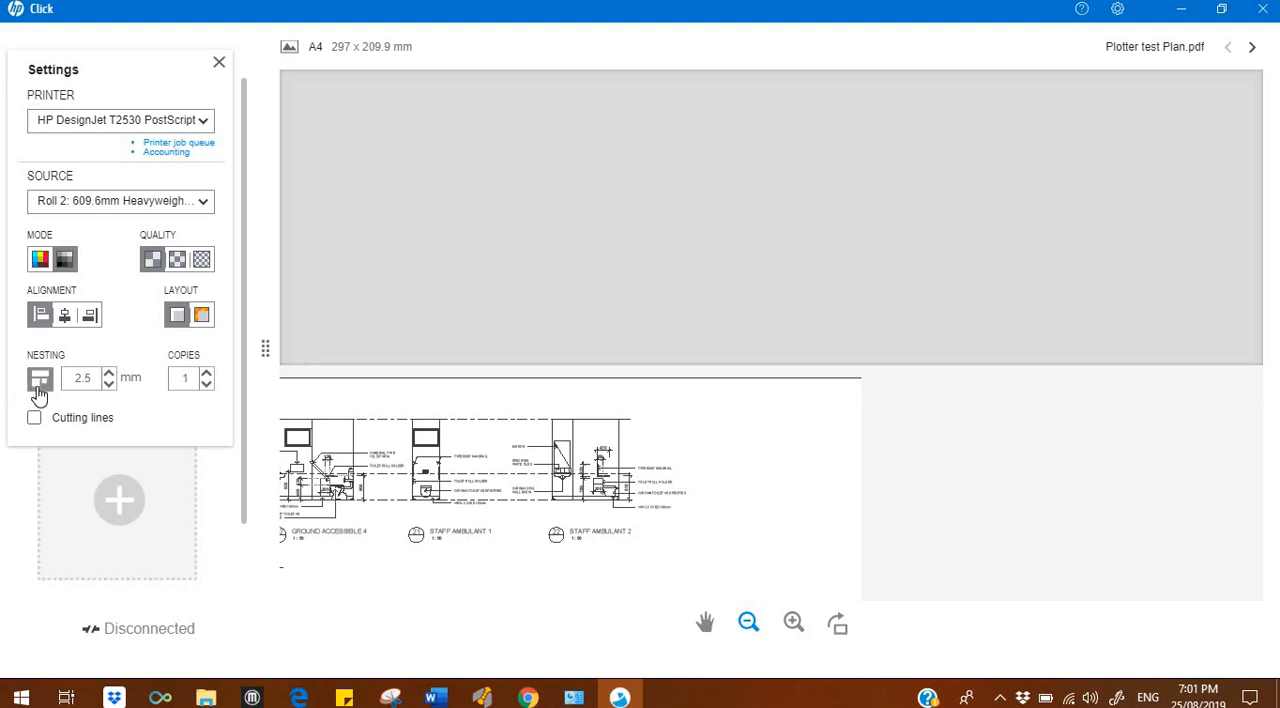
# Enable nesting with a 2.5 mm gap on the portrait A4 sheet
pyautogui.click(36, 378)
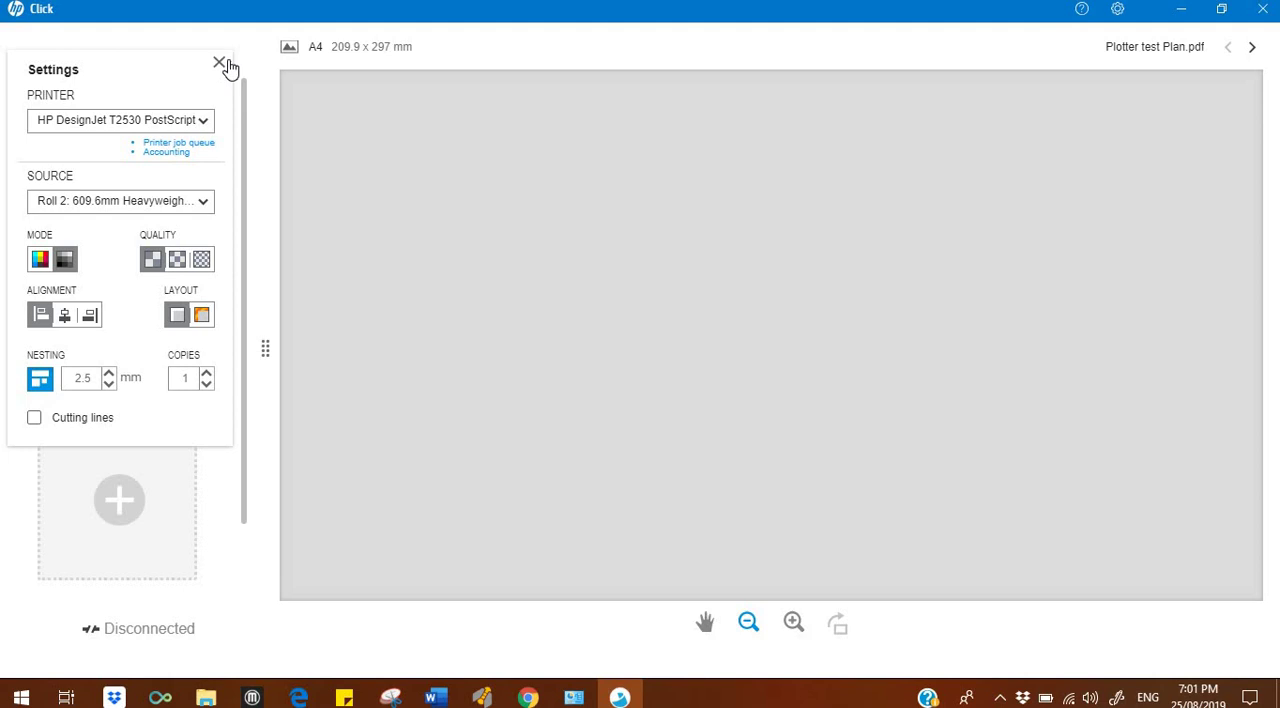
pyautogui.moveTo(220, 62)
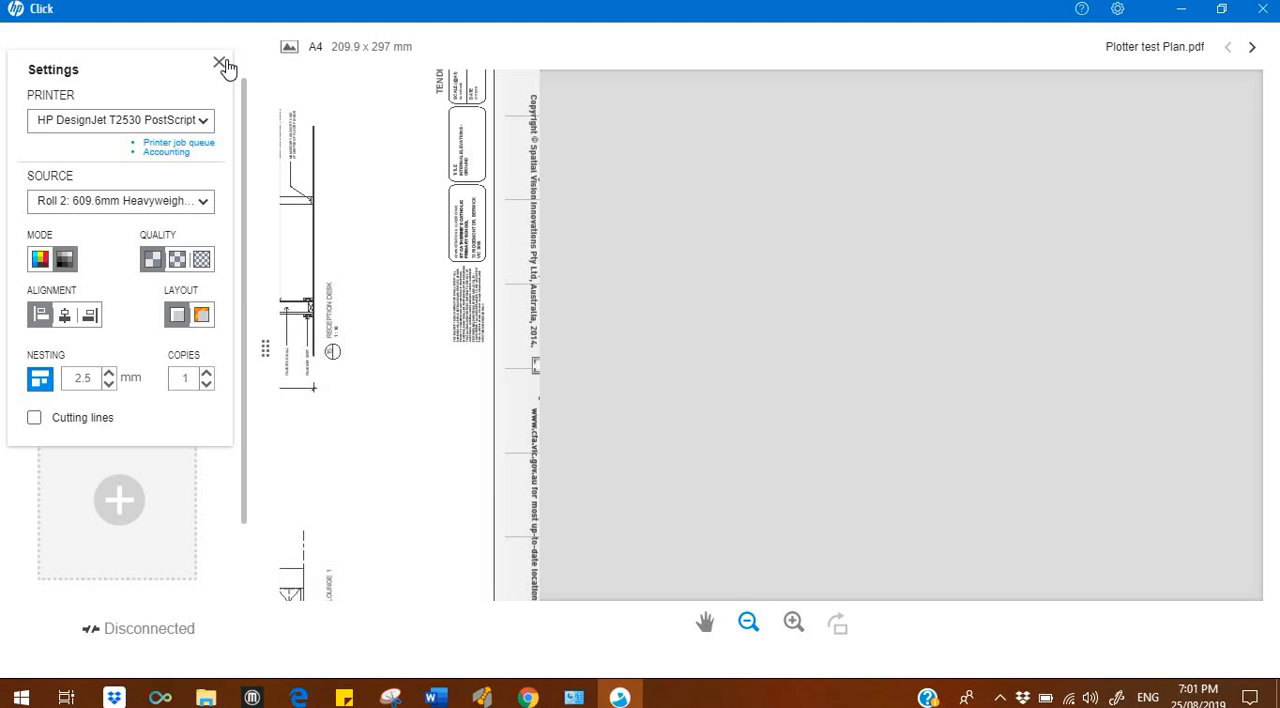
# Close the Settings panel so both pages show with their nested preview
pyautogui.click(220, 64)
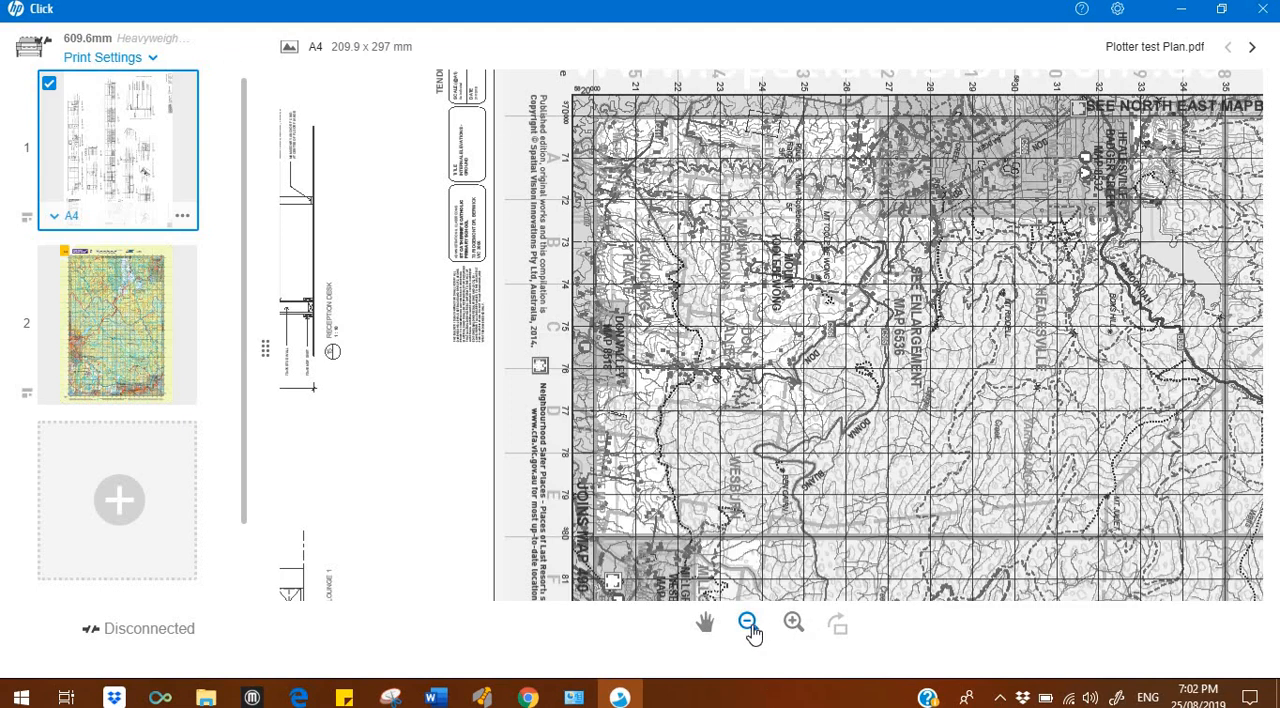
pyautogui.moveTo(748, 626)
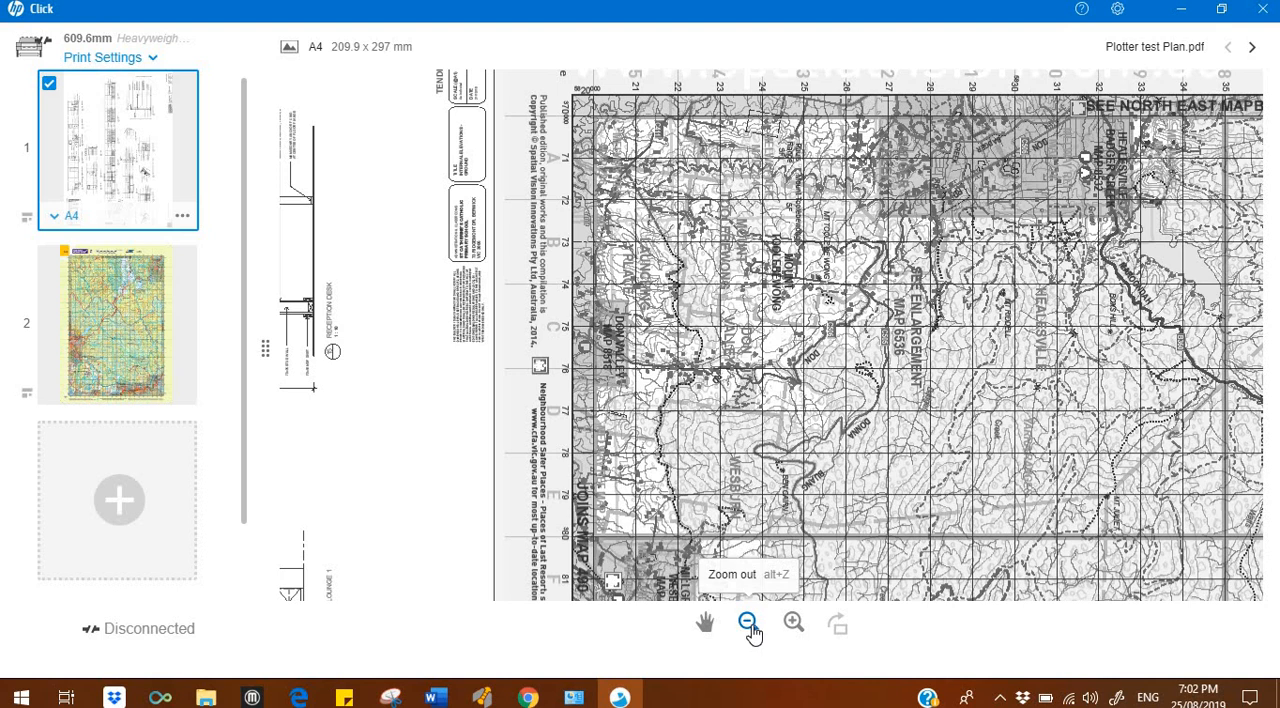
pyautogui.moveTo(56, 216)
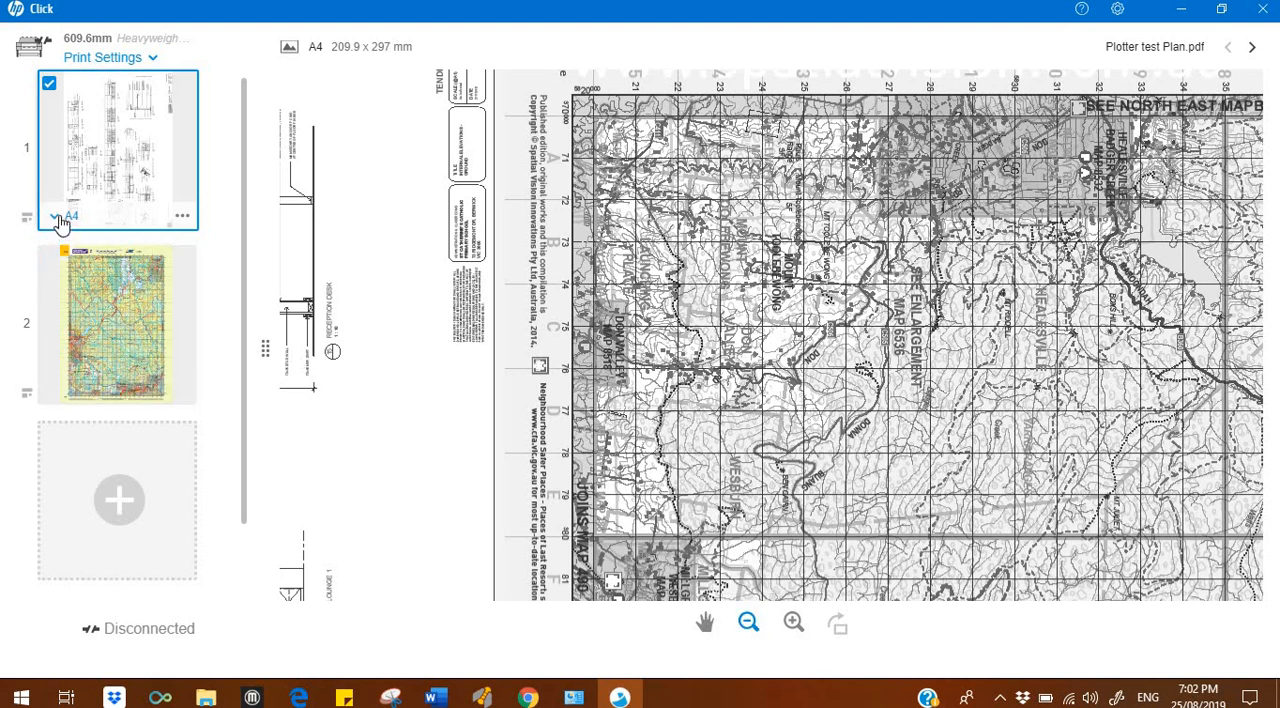
# Fit the Plotter test Plan page to A3, 297 × 420 mm, from the DIN A list
pyautogui.click(52, 216)
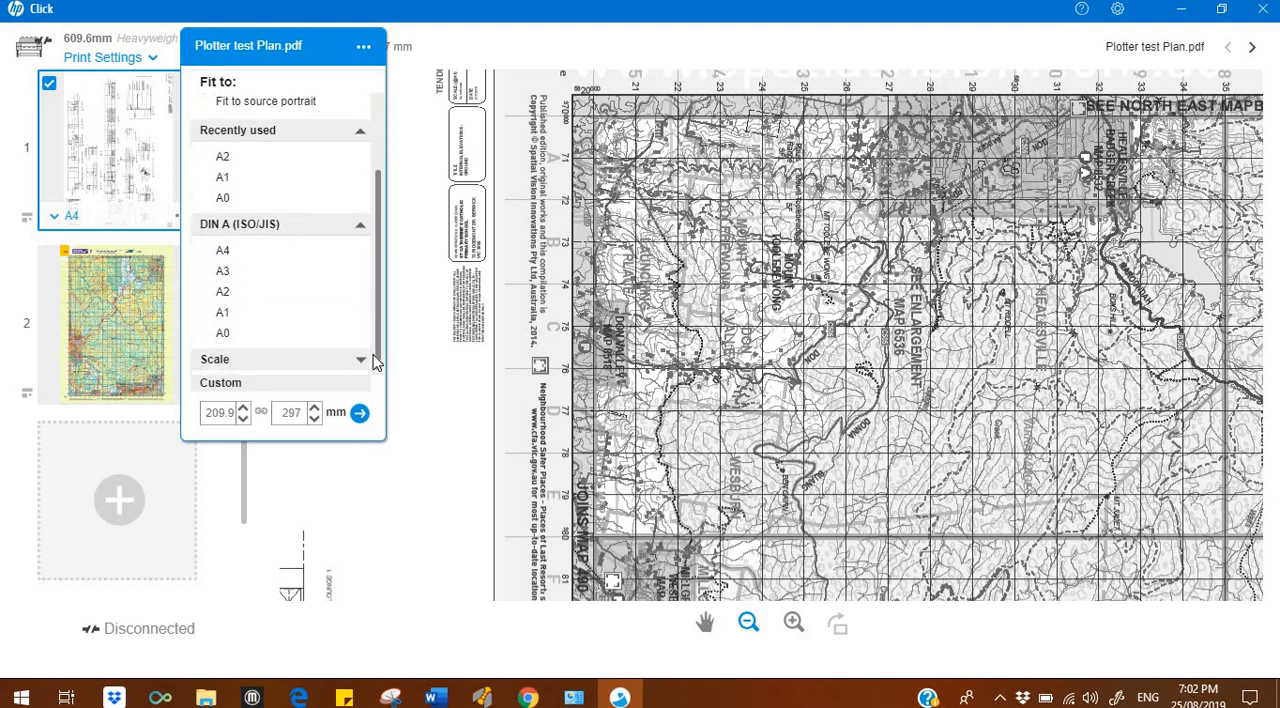
pyautogui.moveTo(248, 272)
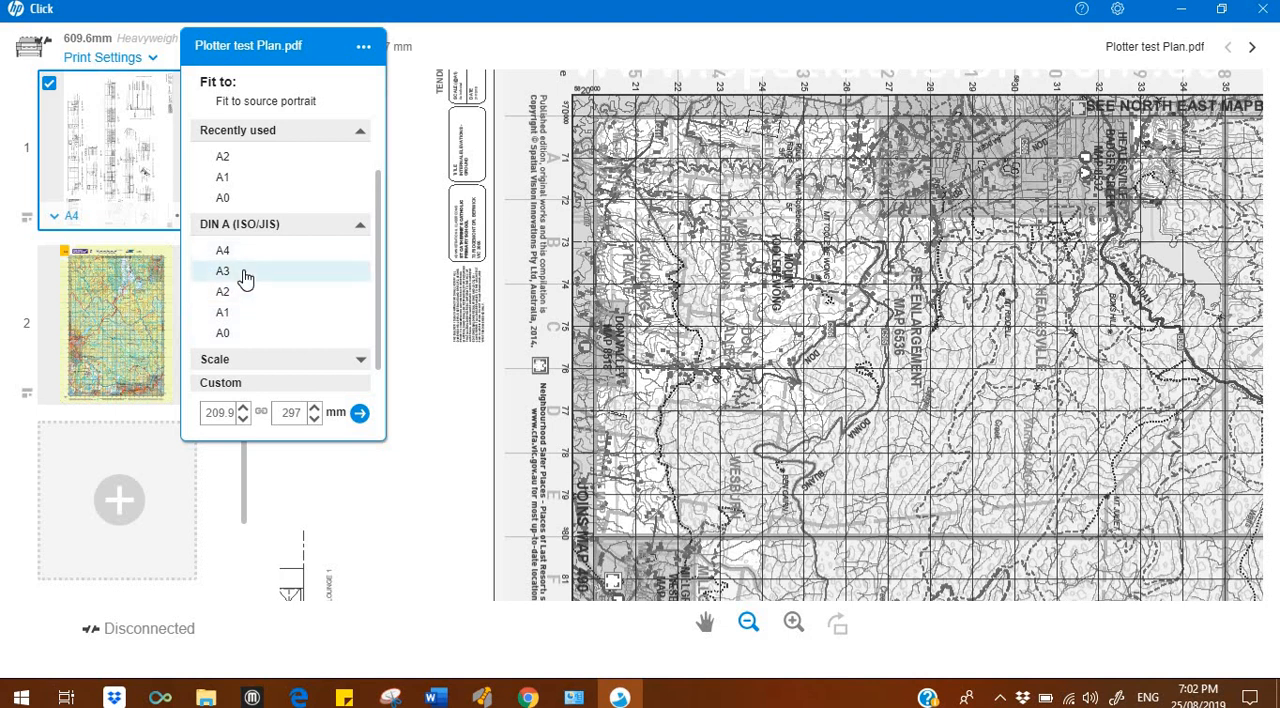
pyautogui.click(224, 272)
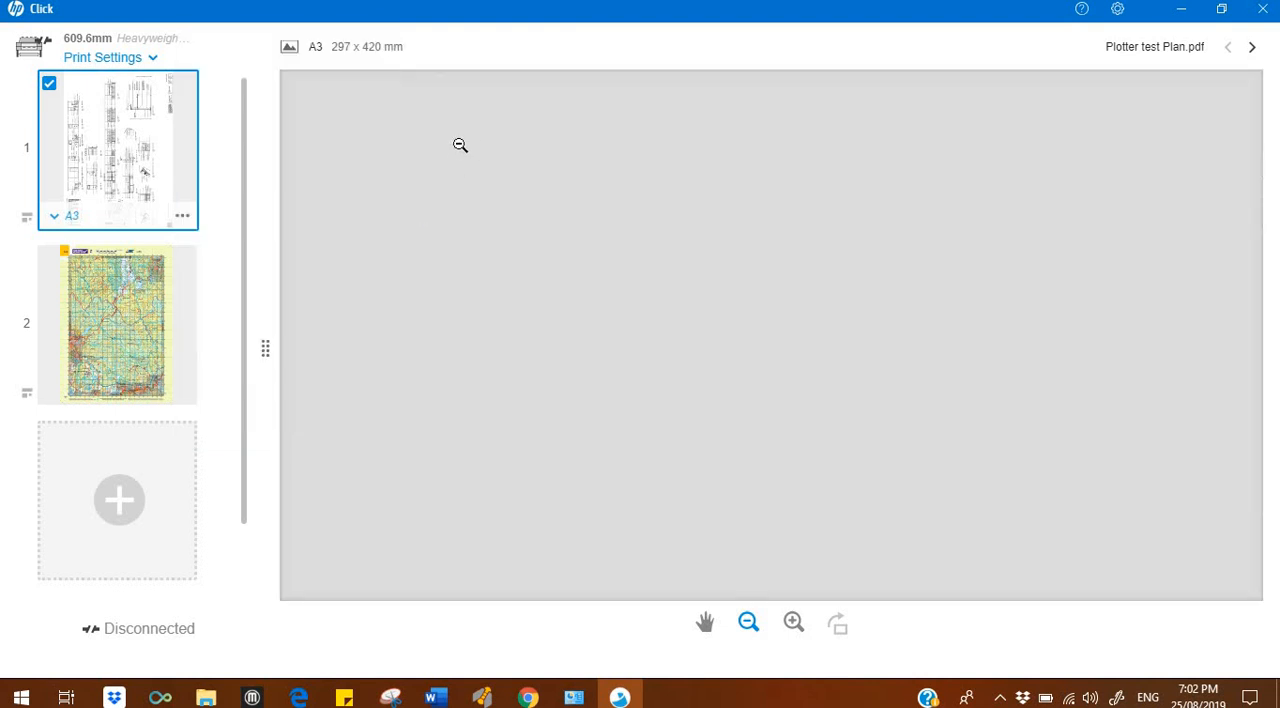
pyautogui.moveTo(384, 156)
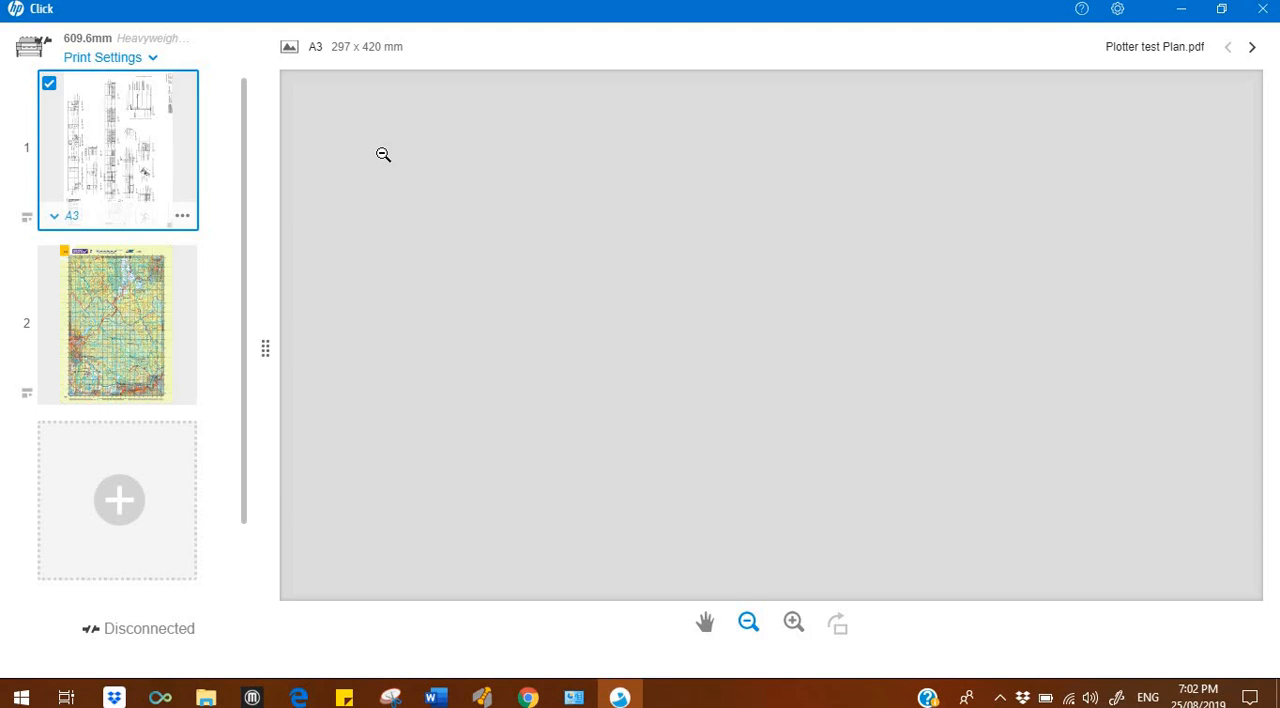
pyautogui.moveTo(776, 526)
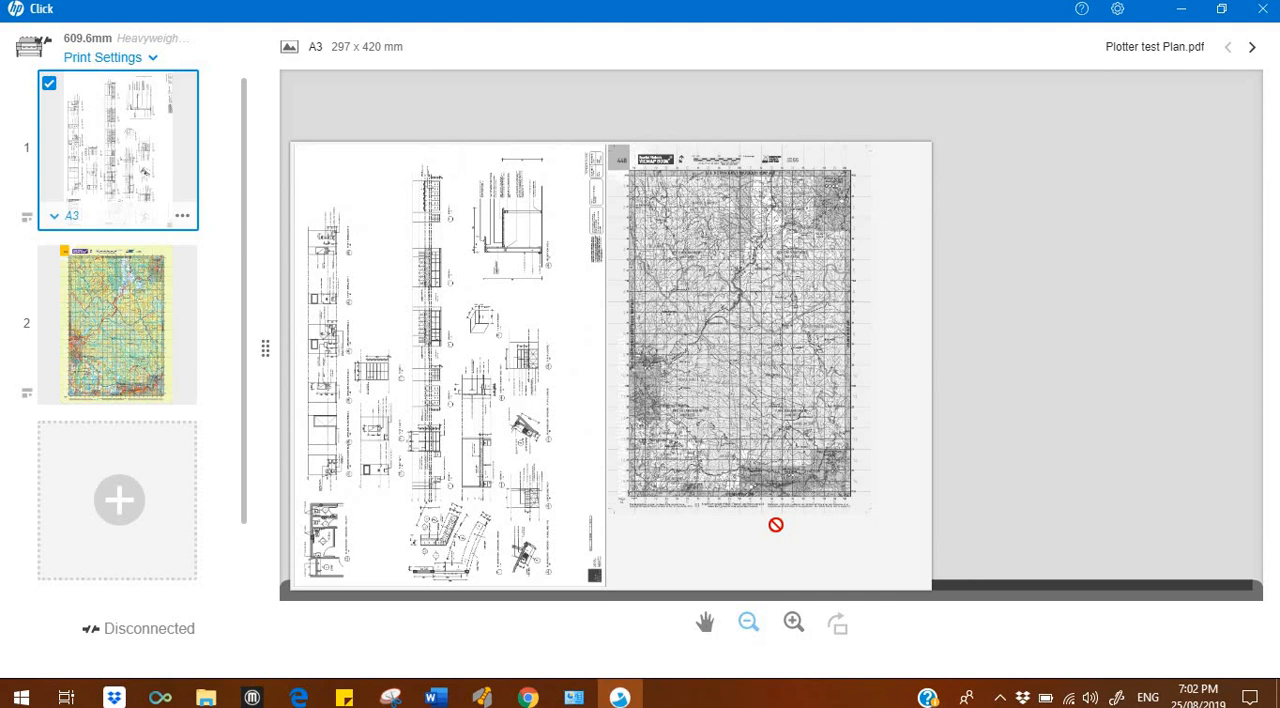
pyautogui.moveTo(960, 324)
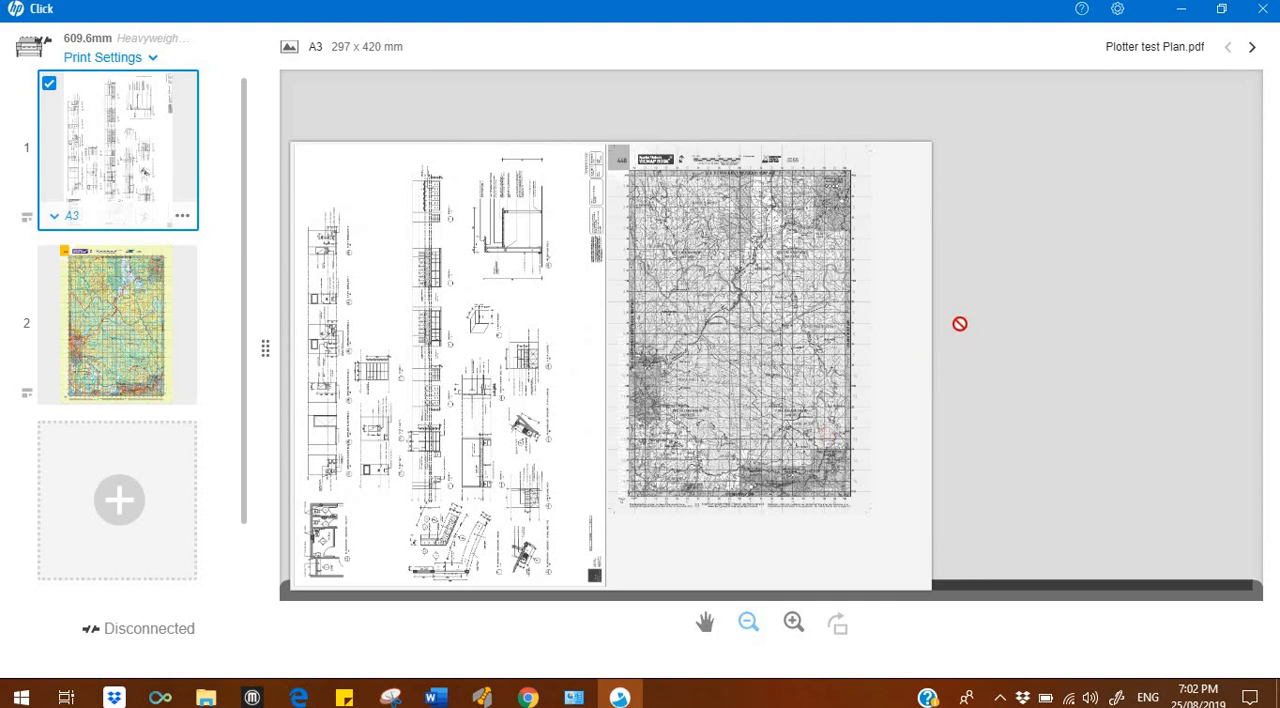
# Fit the colour test page to A4, 210 × 297 mm, replacing 250 × 350 mm
pyautogui.click(48, 260)
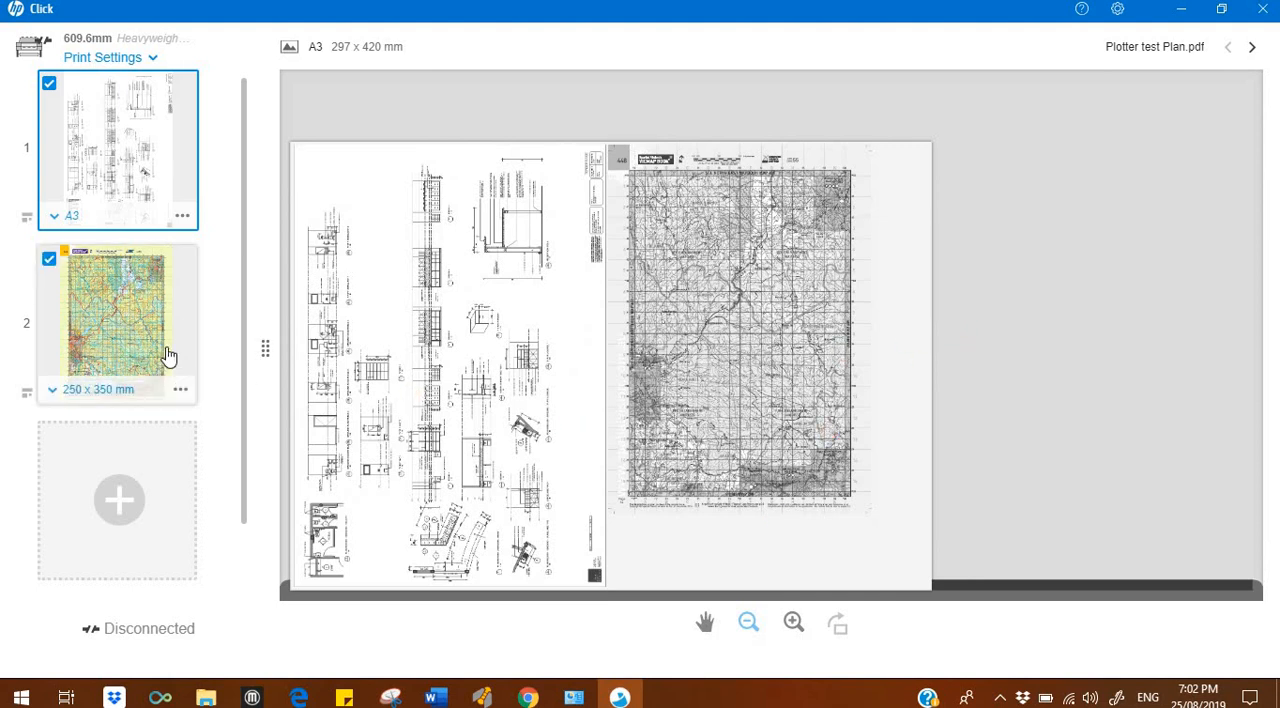
pyautogui.click(116, 322)
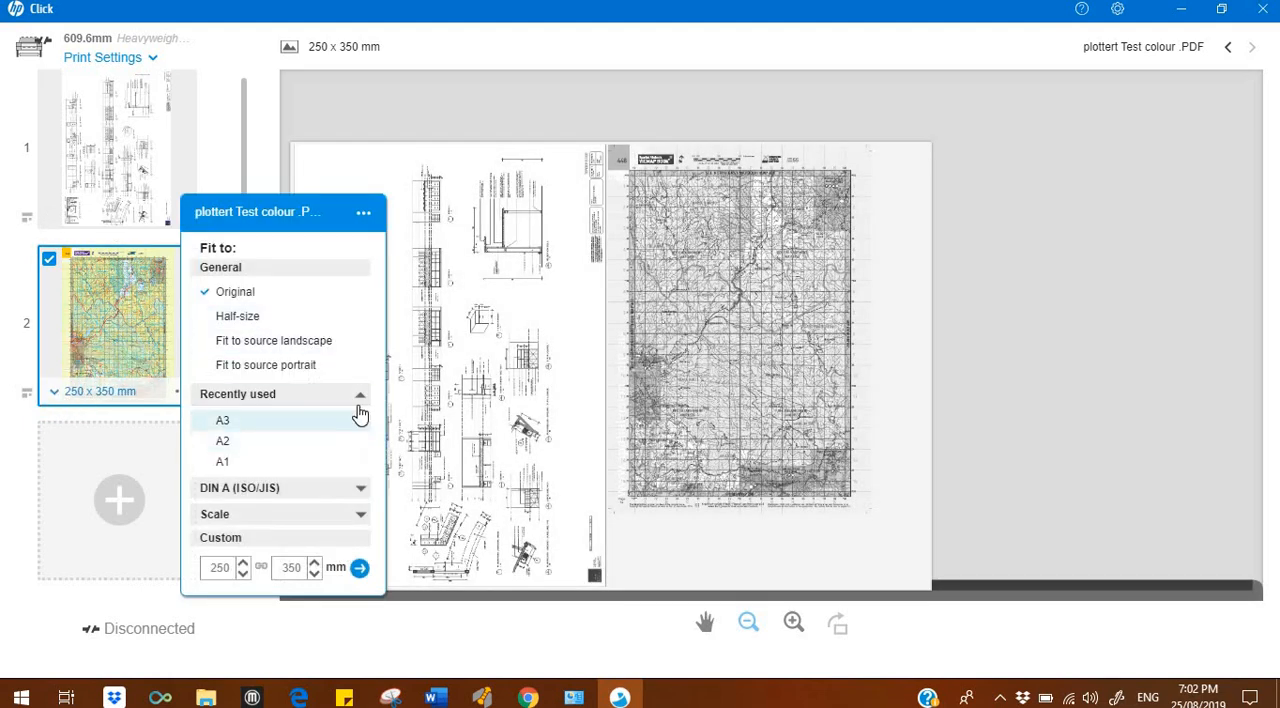
pyautogui.moveTo(332, 494)
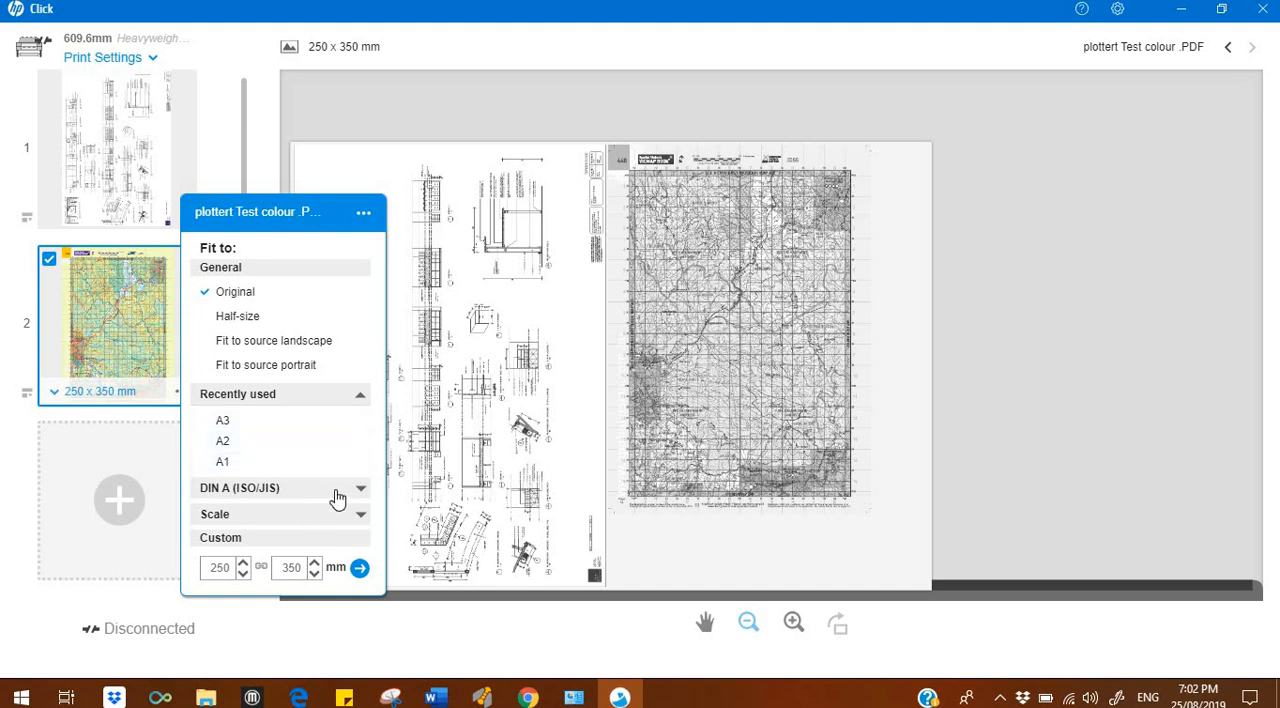
pyautogui.click(360, 488)
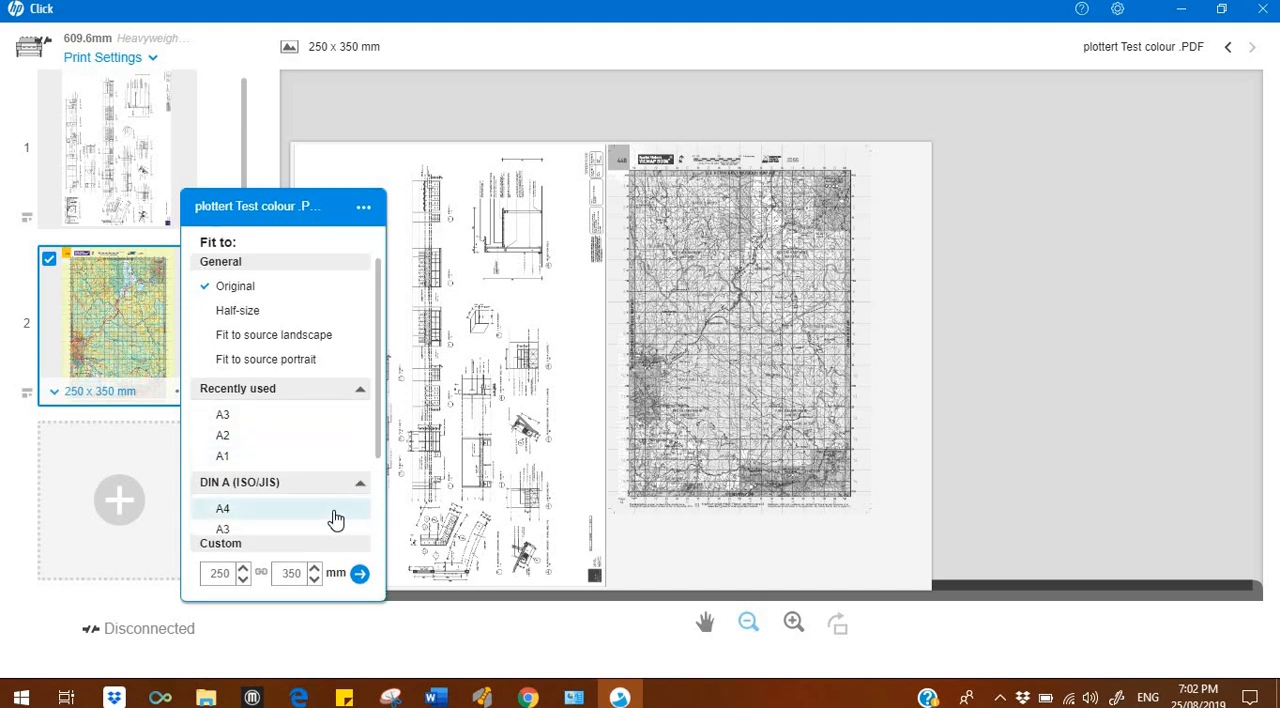
pyautogui.click(224, 508)
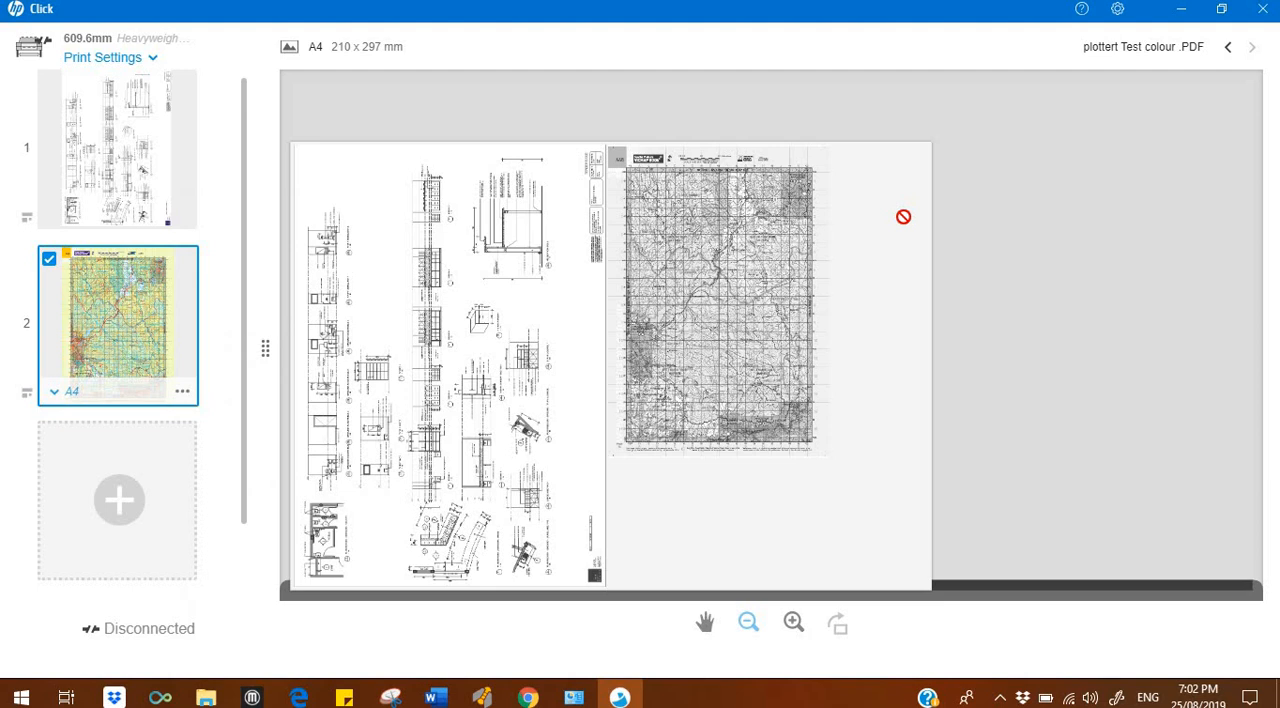
pyautogui.moveTo(760, 466)
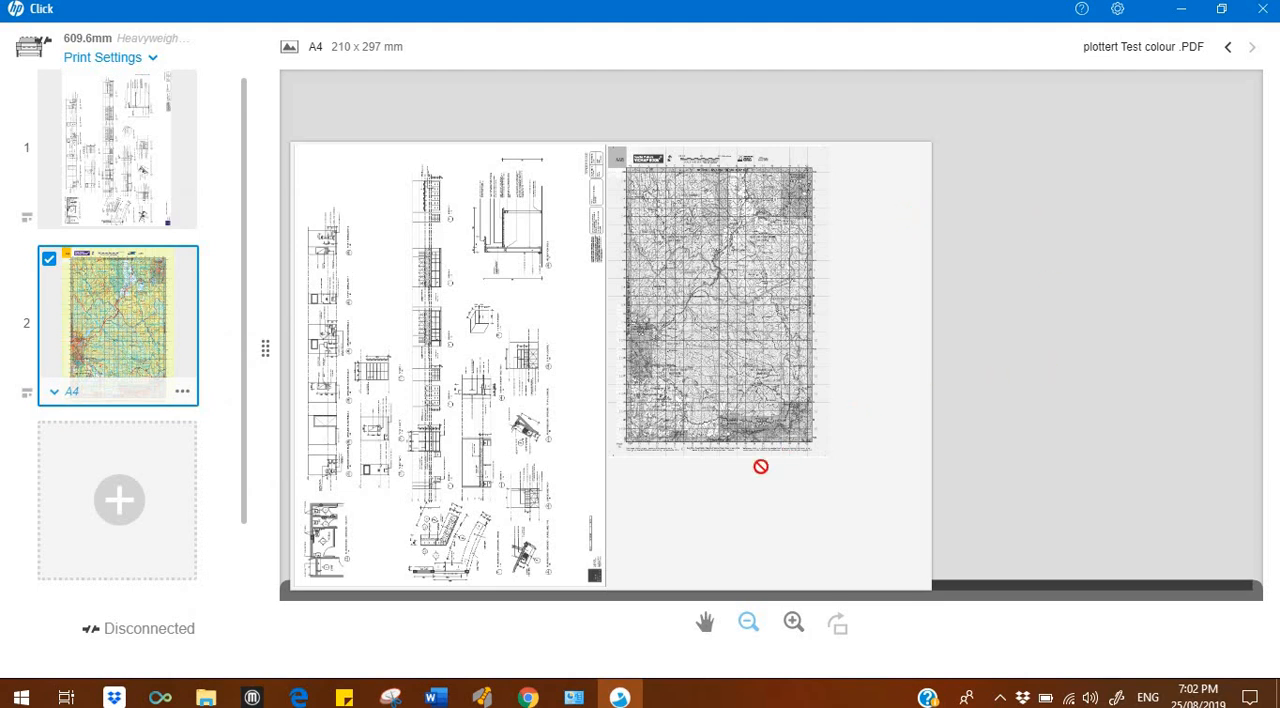
pyautogui.moveTo(748, 510)
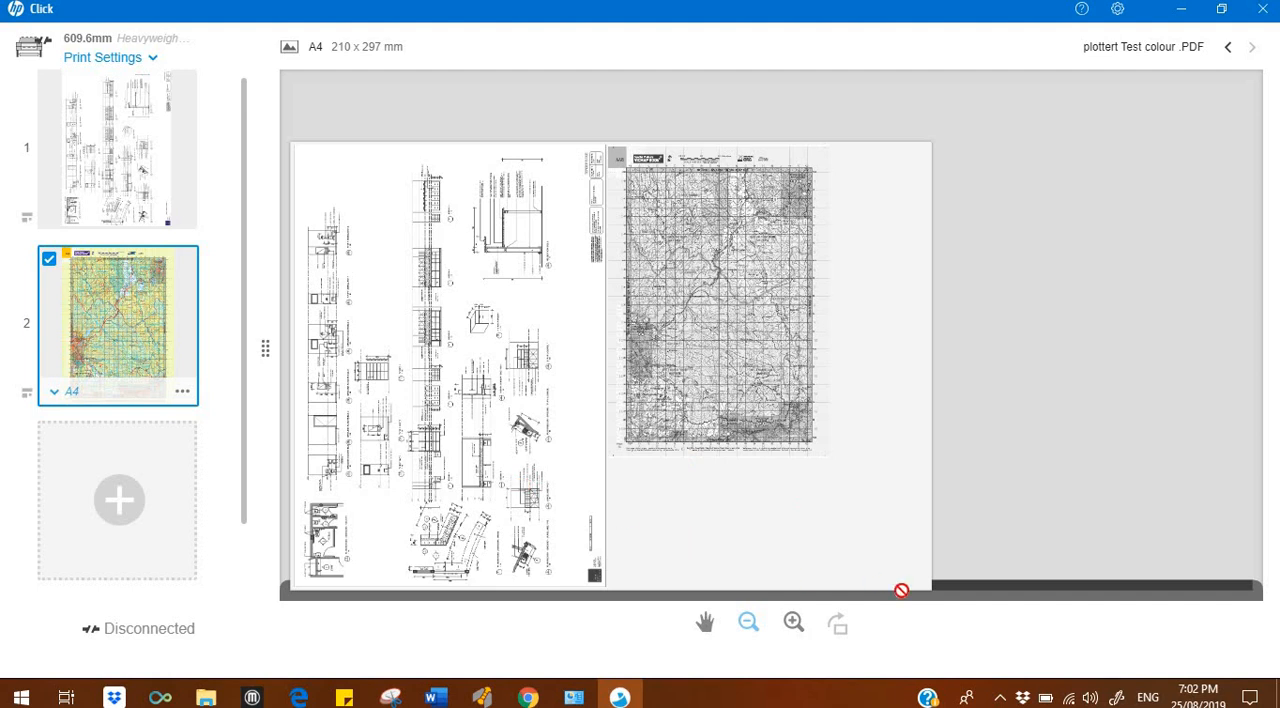
pyautogui.moveTo(620, 560)
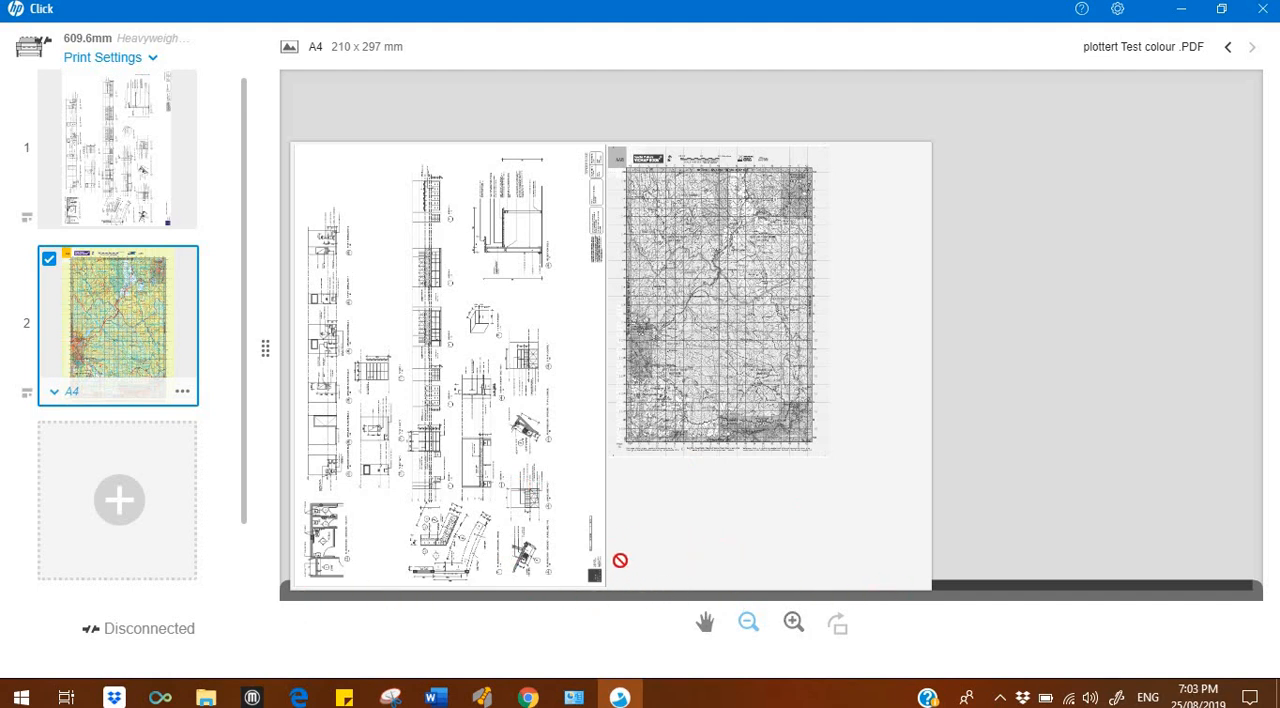
pyautogui.moveTo(808, 202)
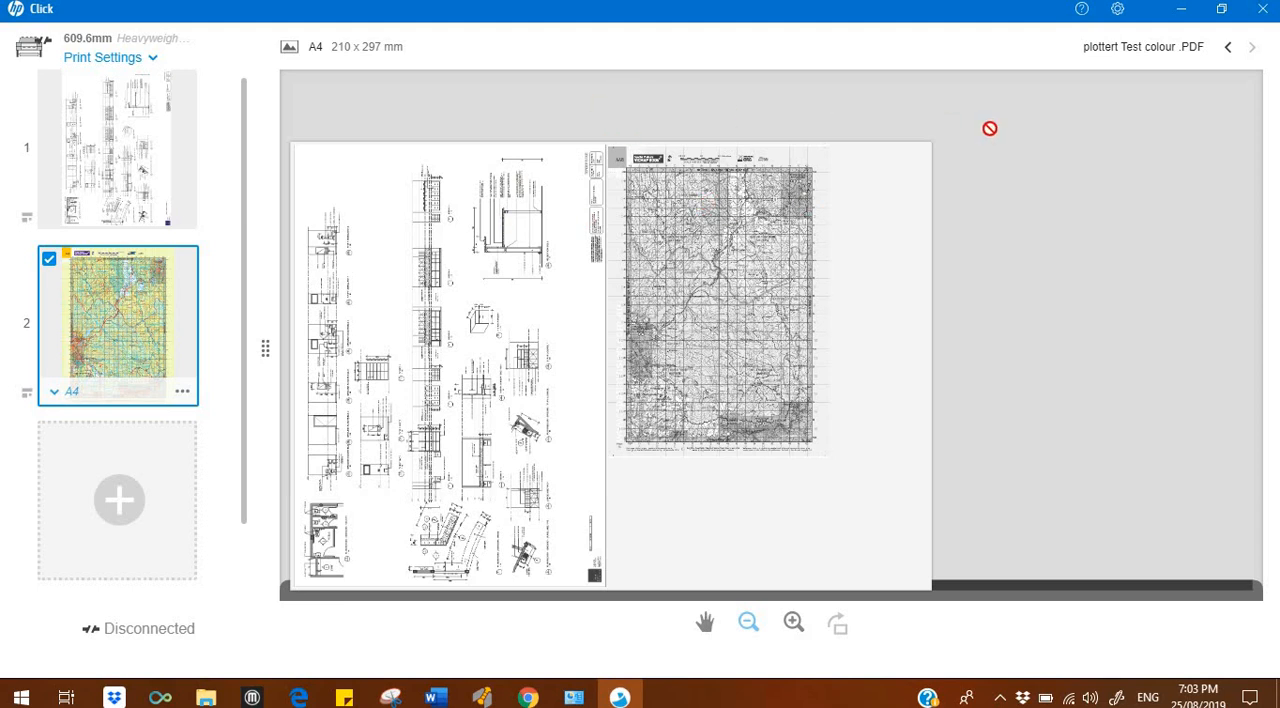
pyautogui.moveTo(1120, 32)
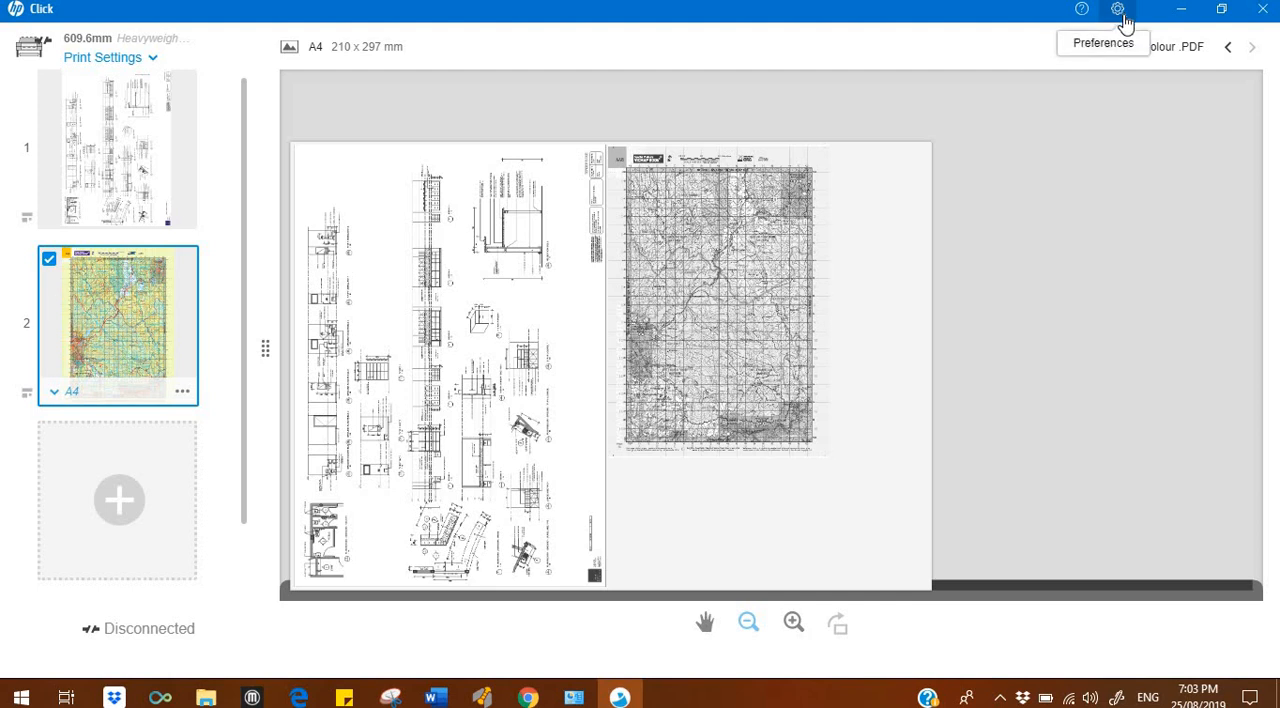
pyautogui.moveTo(1116, 12)
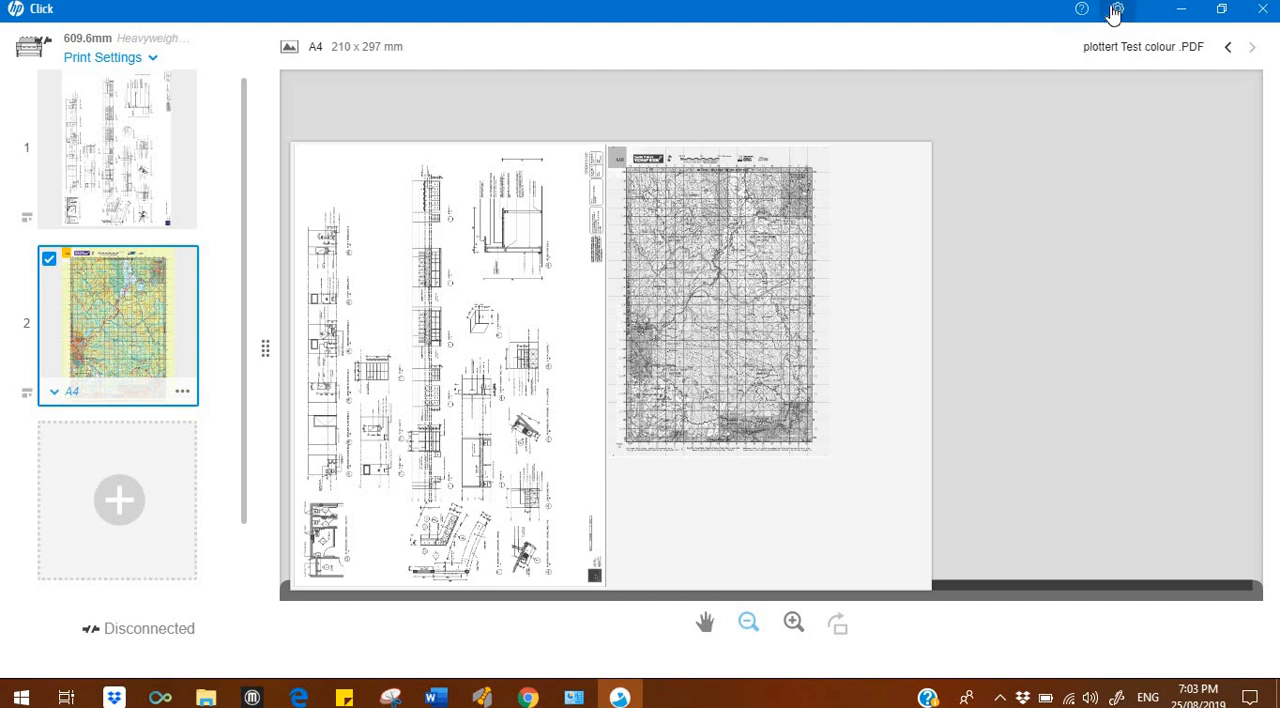
pyautogui.moveTo(1116, 8)
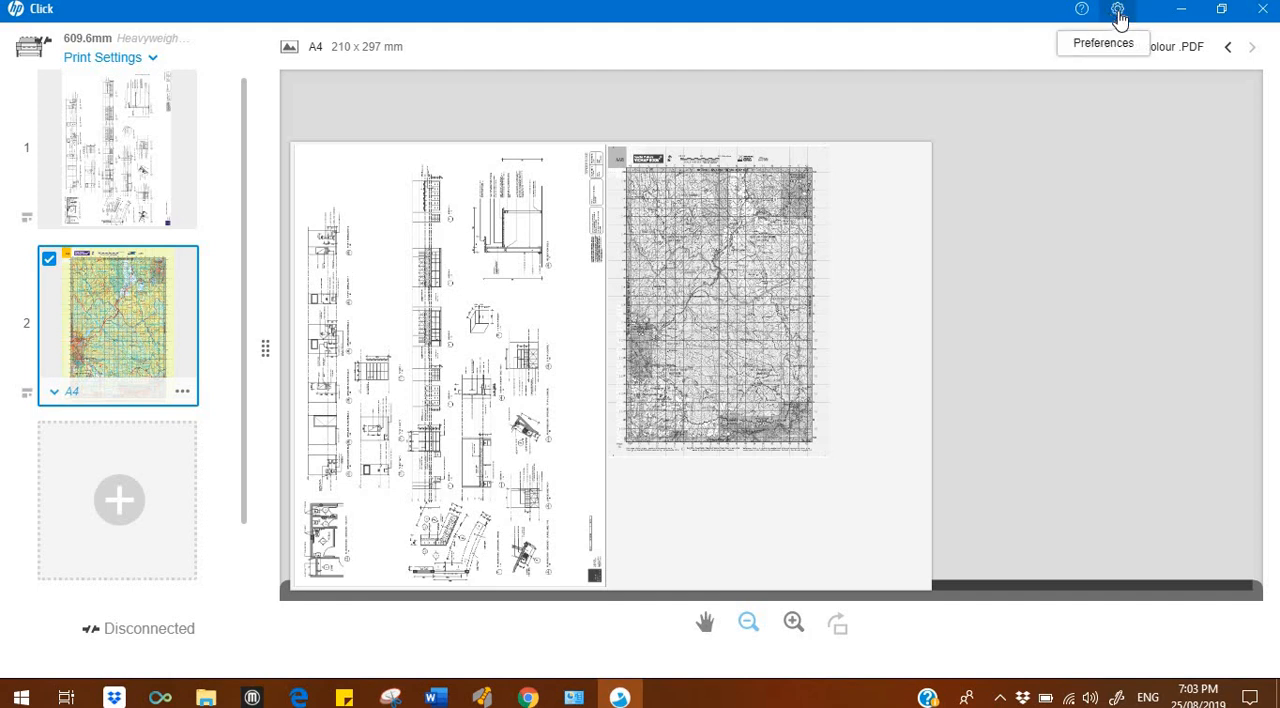
pyautogui.click(1120, 12)
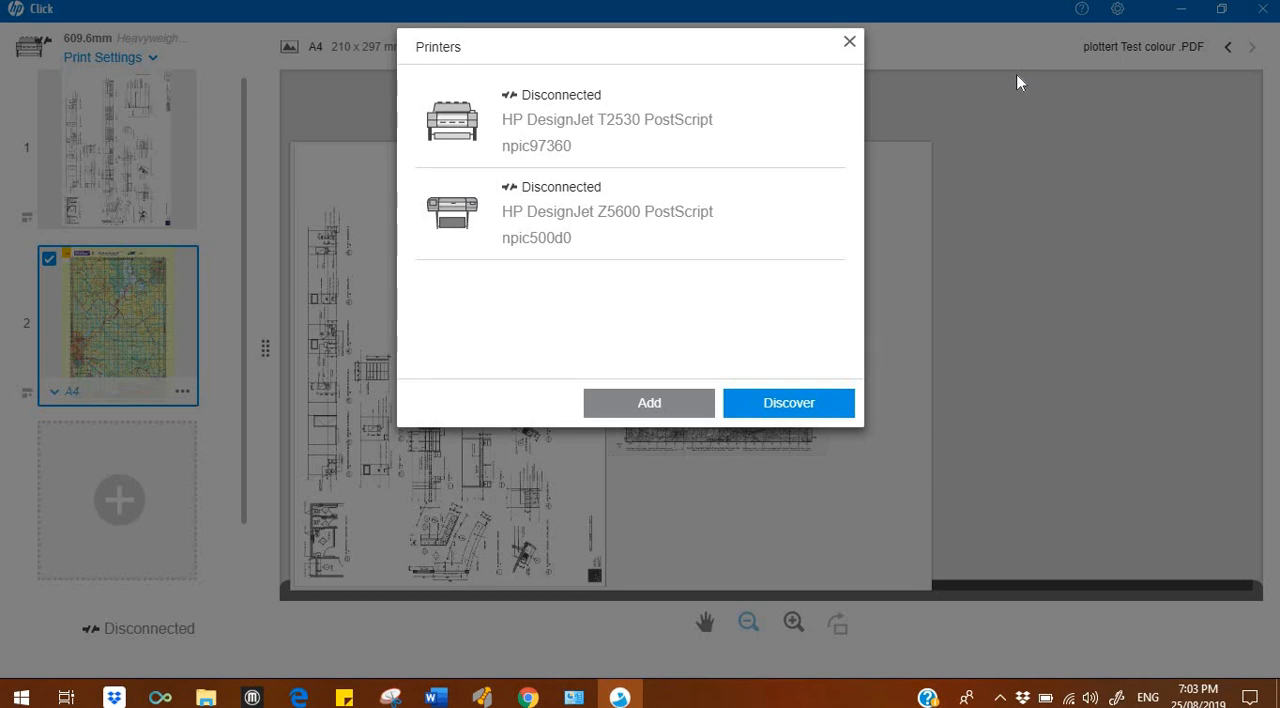
pyautogui.moveTo(714, 368)
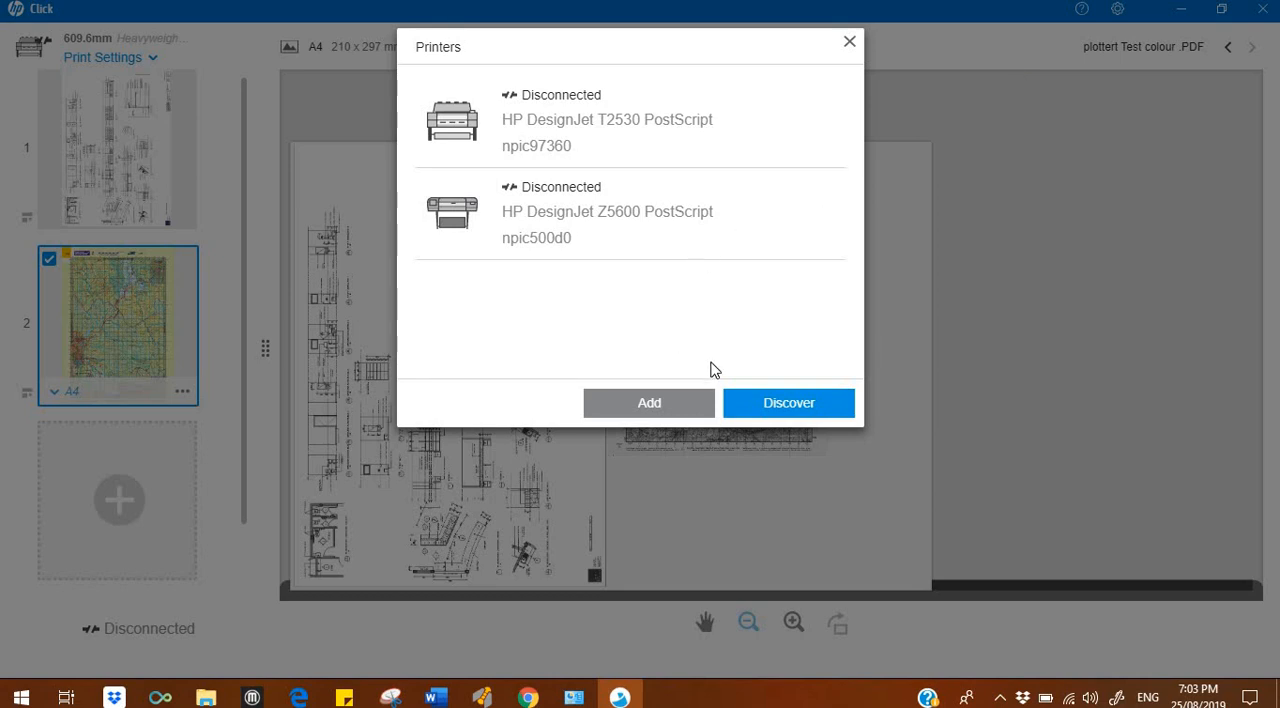
pyautogui.moveTo(656, 404)
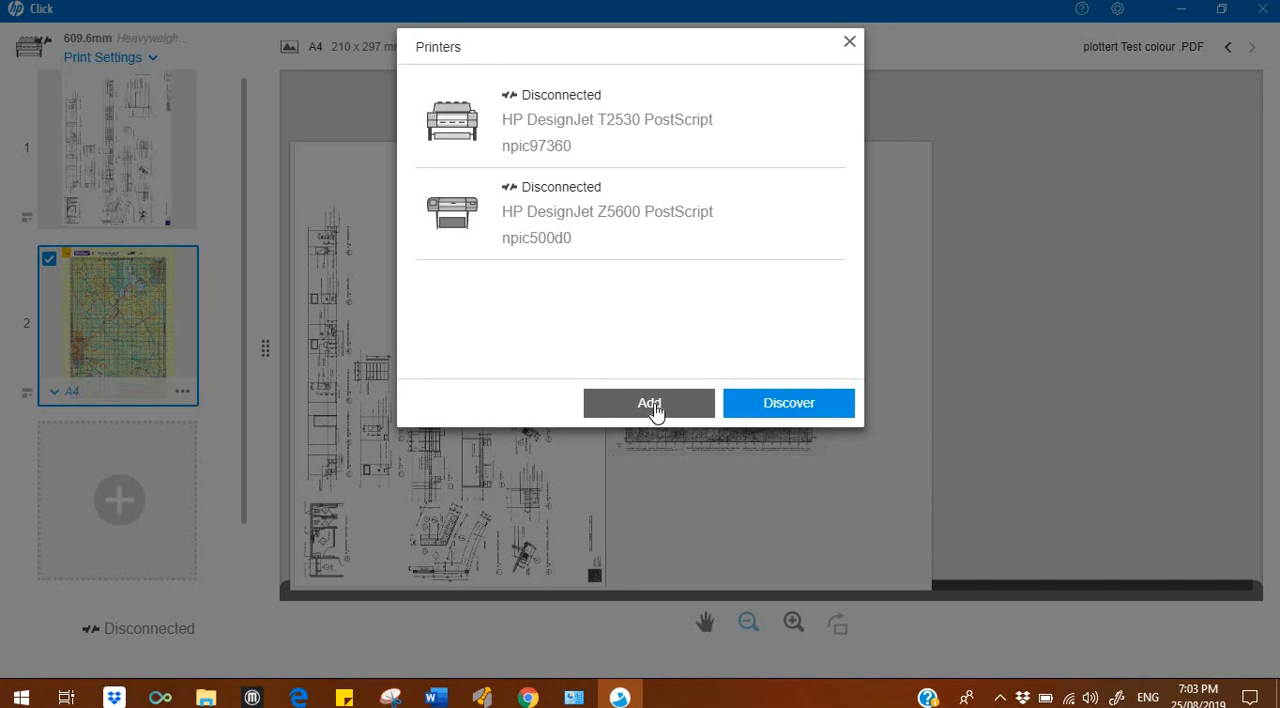
pyautogui.click(648, 404)
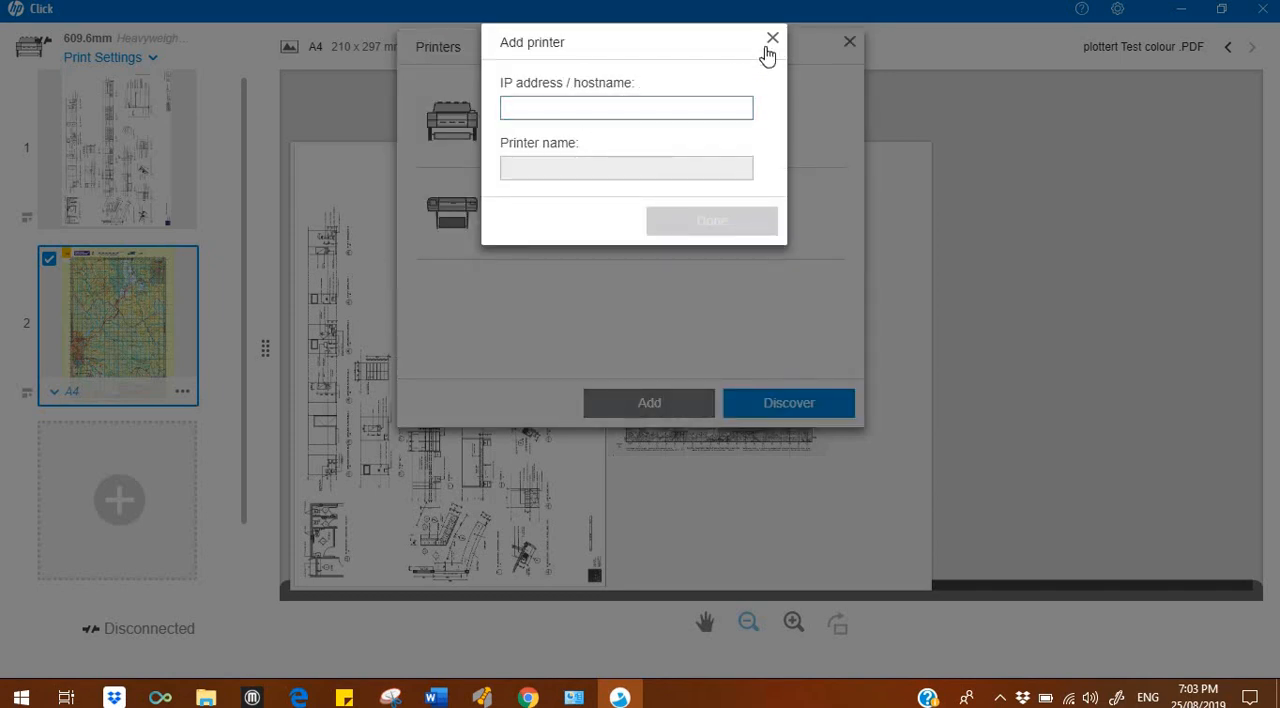
pyautogui.click(768, 40)
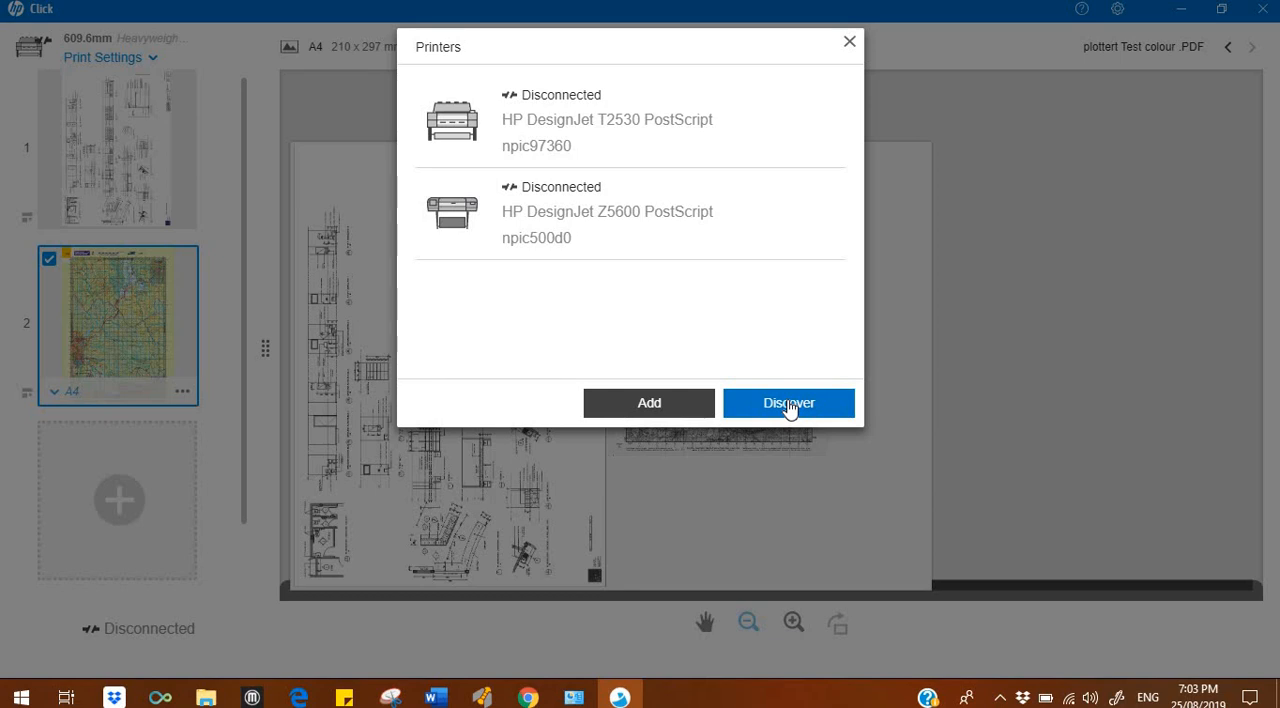
pyautogui.moveTo(846, 40)
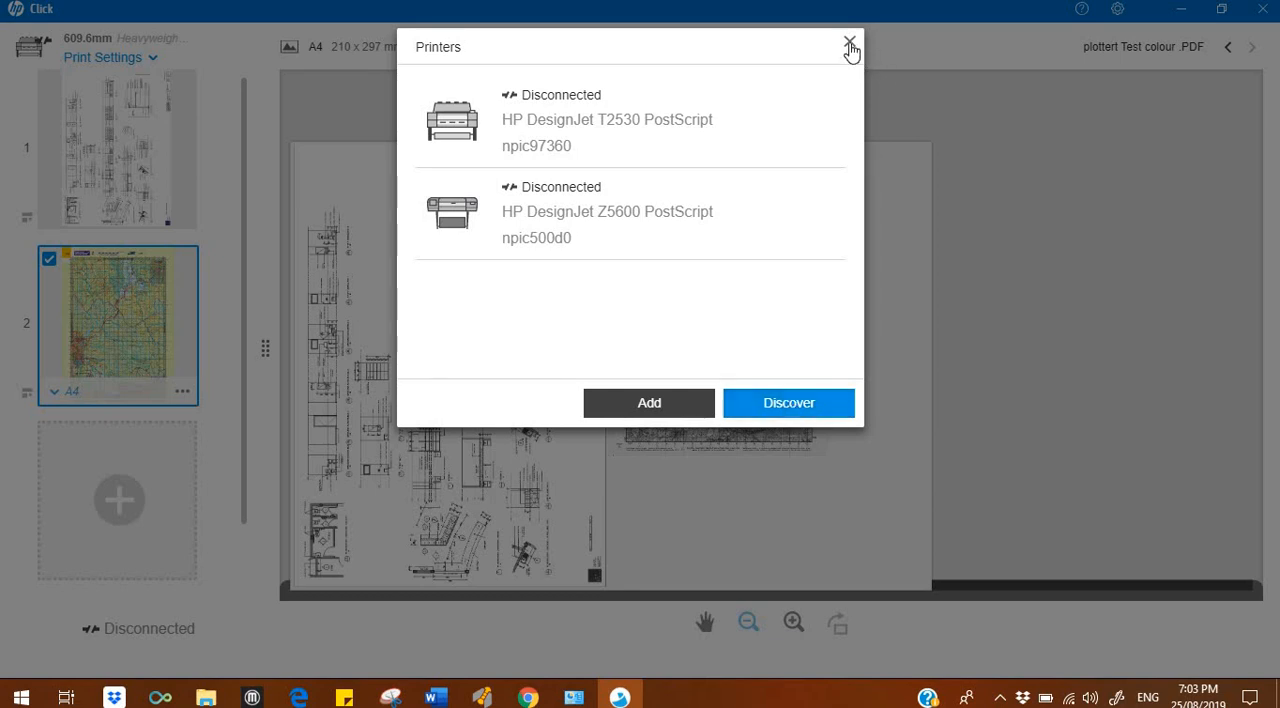
pyautogui.moveTo(848, 40)
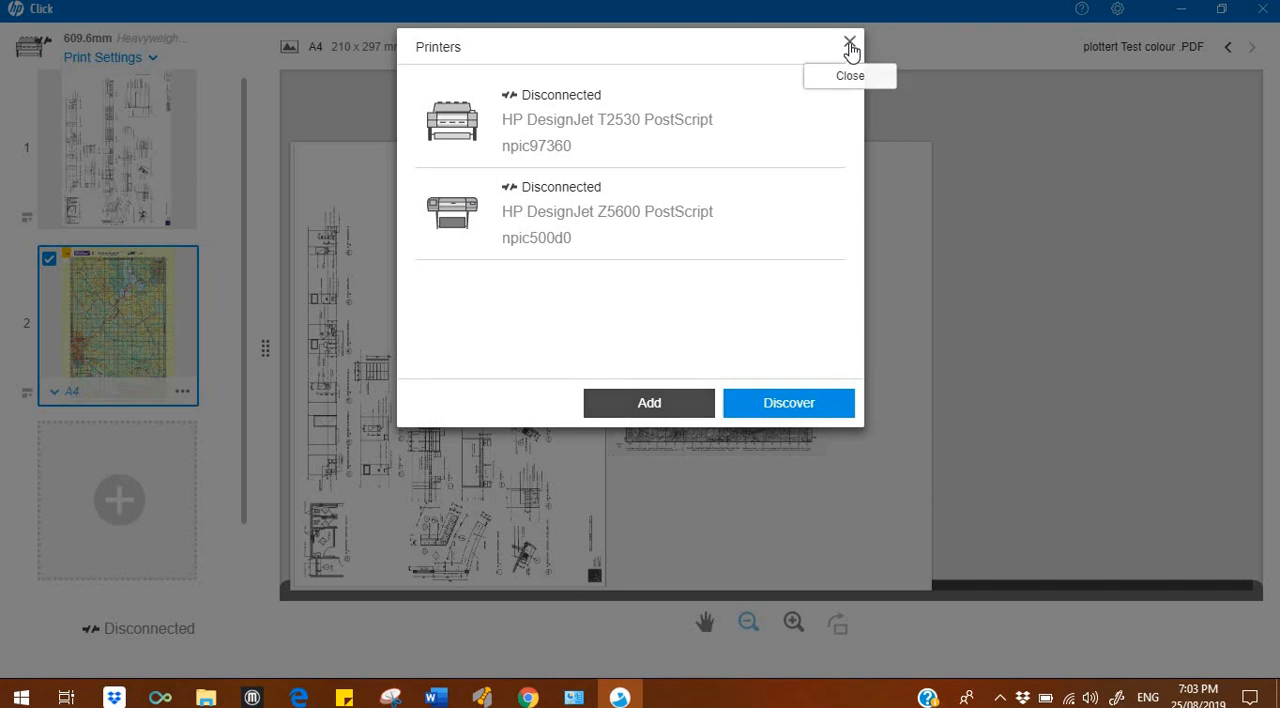
pyautogui.click(846, 40)
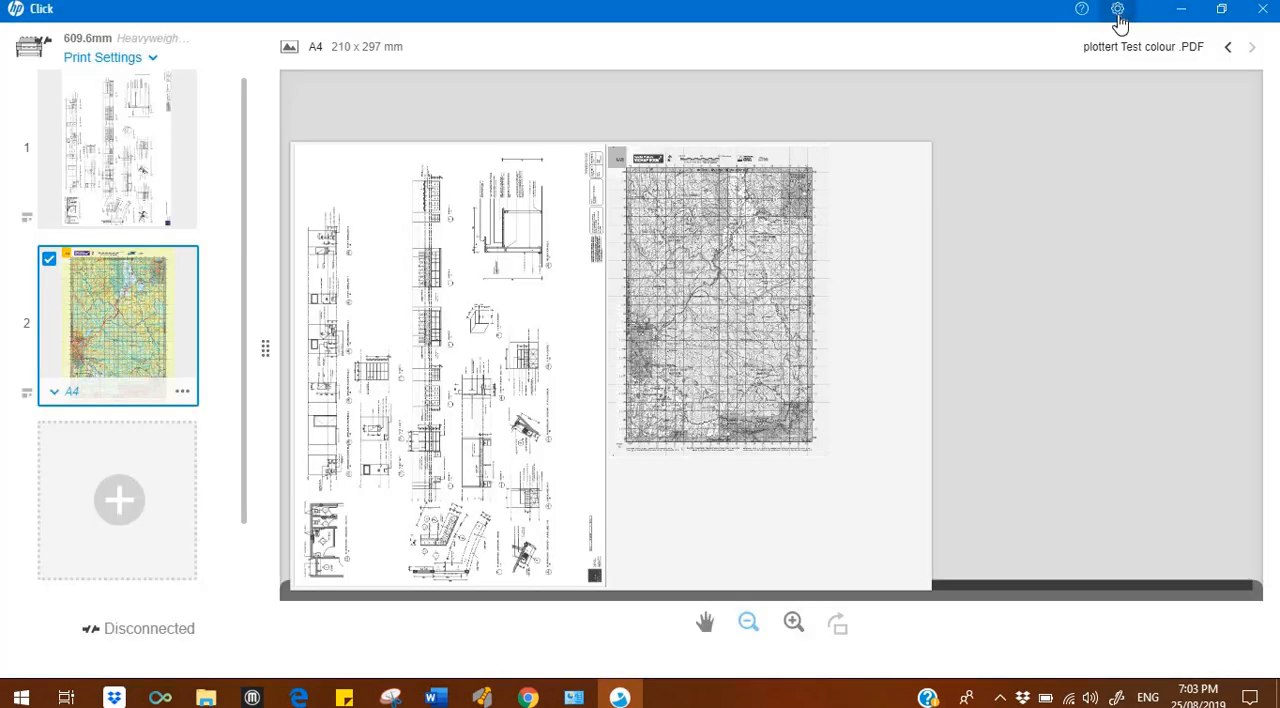
# In Preferences, enable Photo paper sizes and Super sizes and set units to Inches
pyautogui.click(1118, 12)
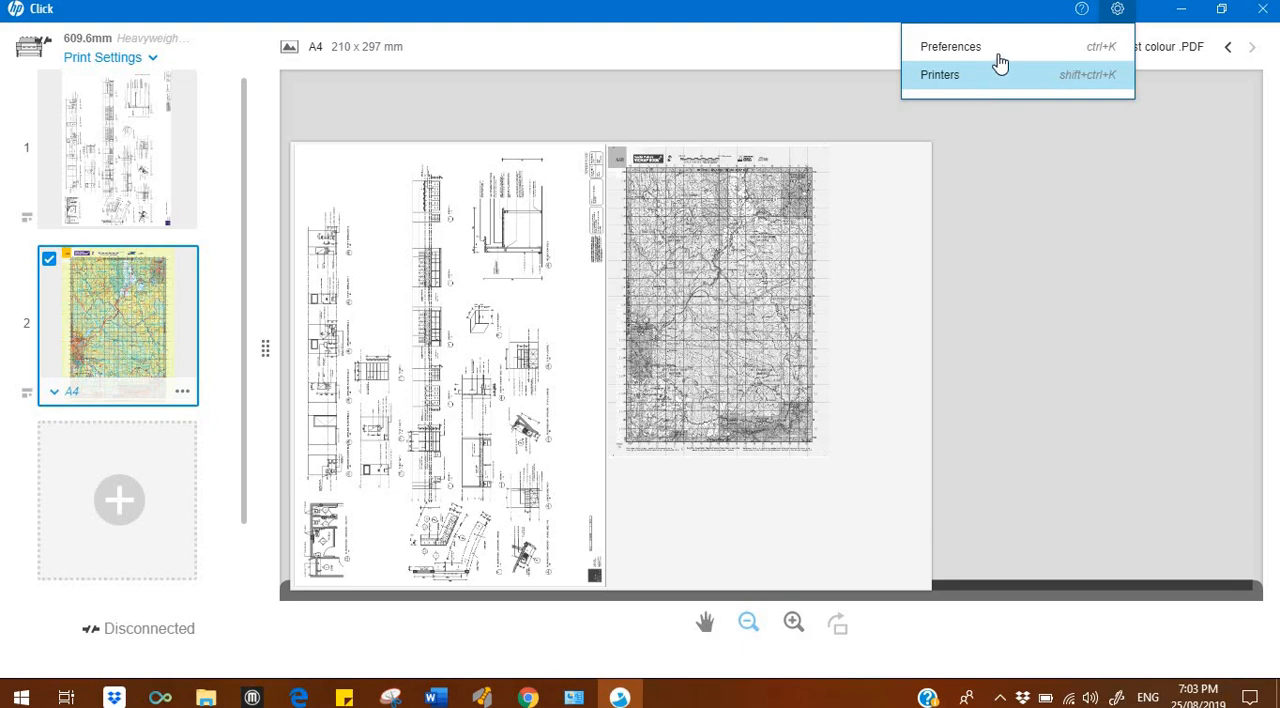
pyautogui.click(950, 46)
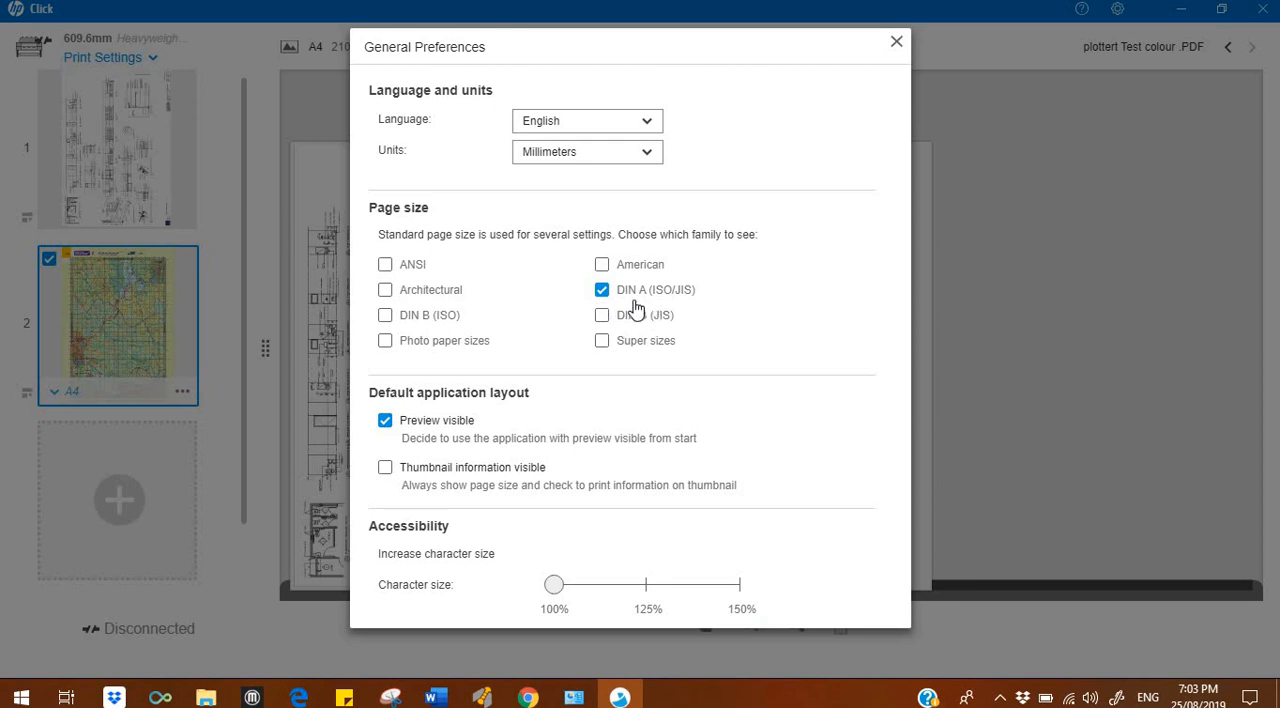
pyautogui.moveTo(636, 304)
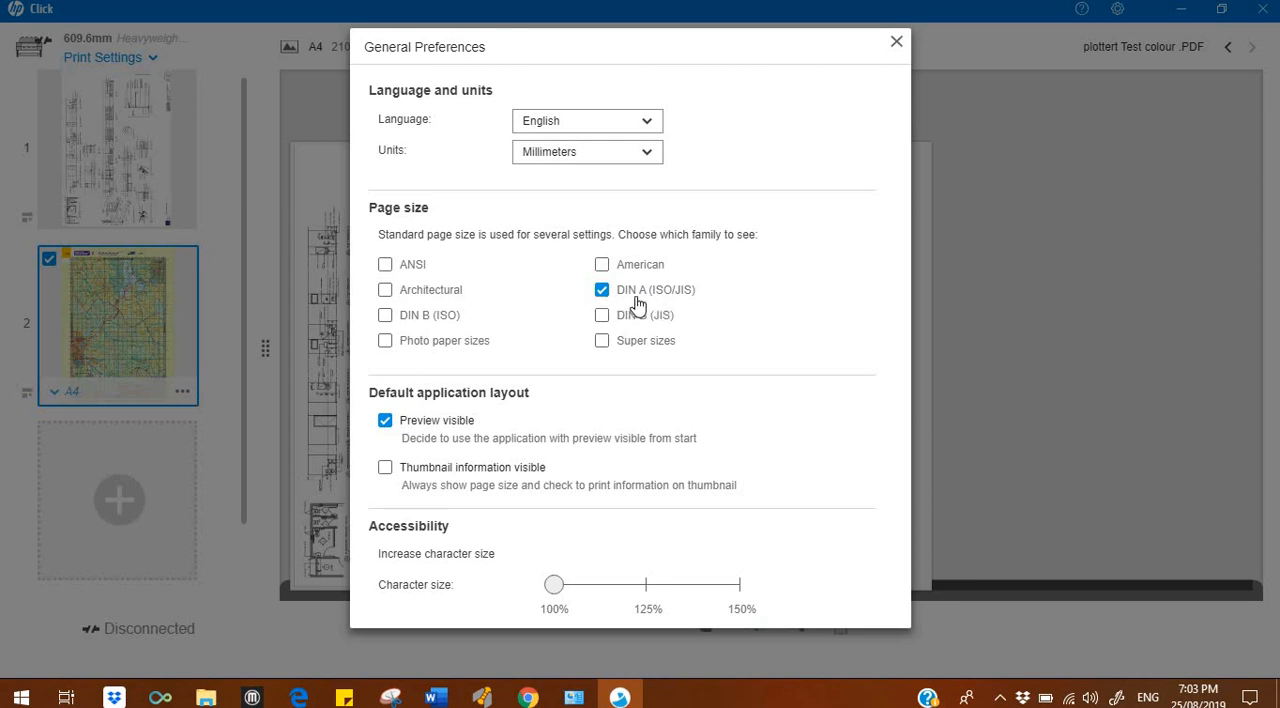
pyautogui.moveTo(532, 332)
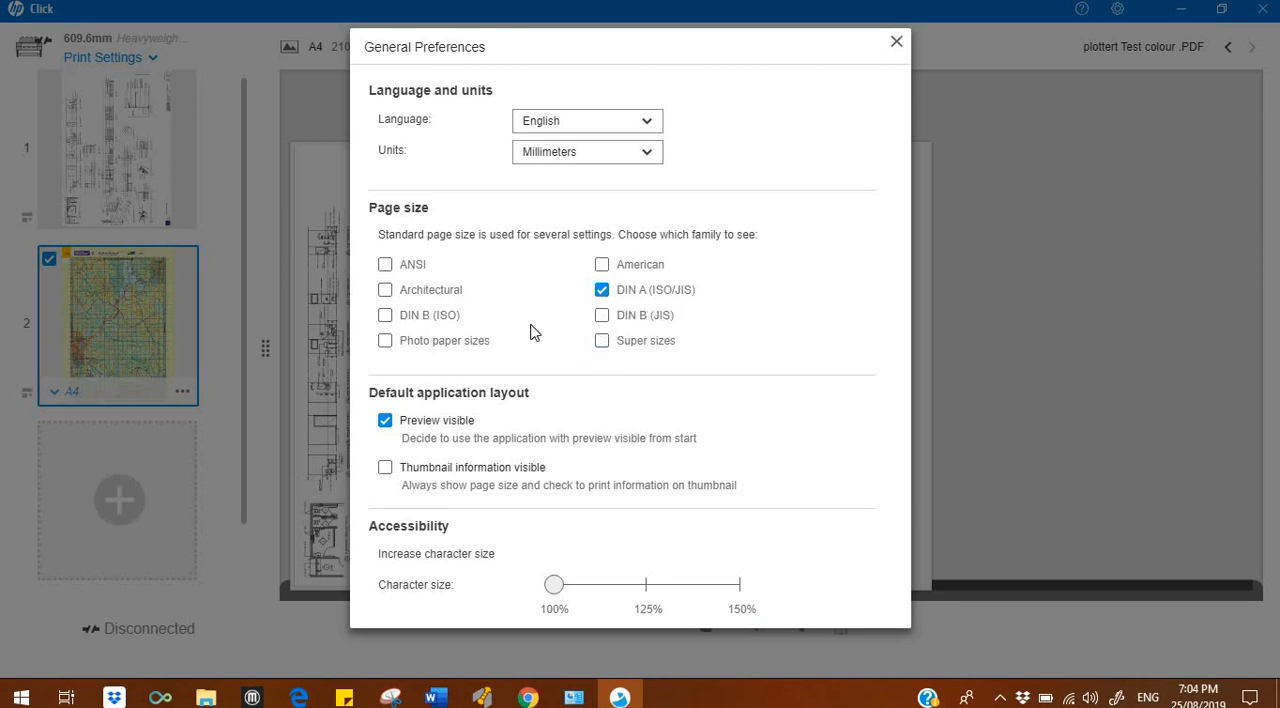
pyautogui.click(384, 340)
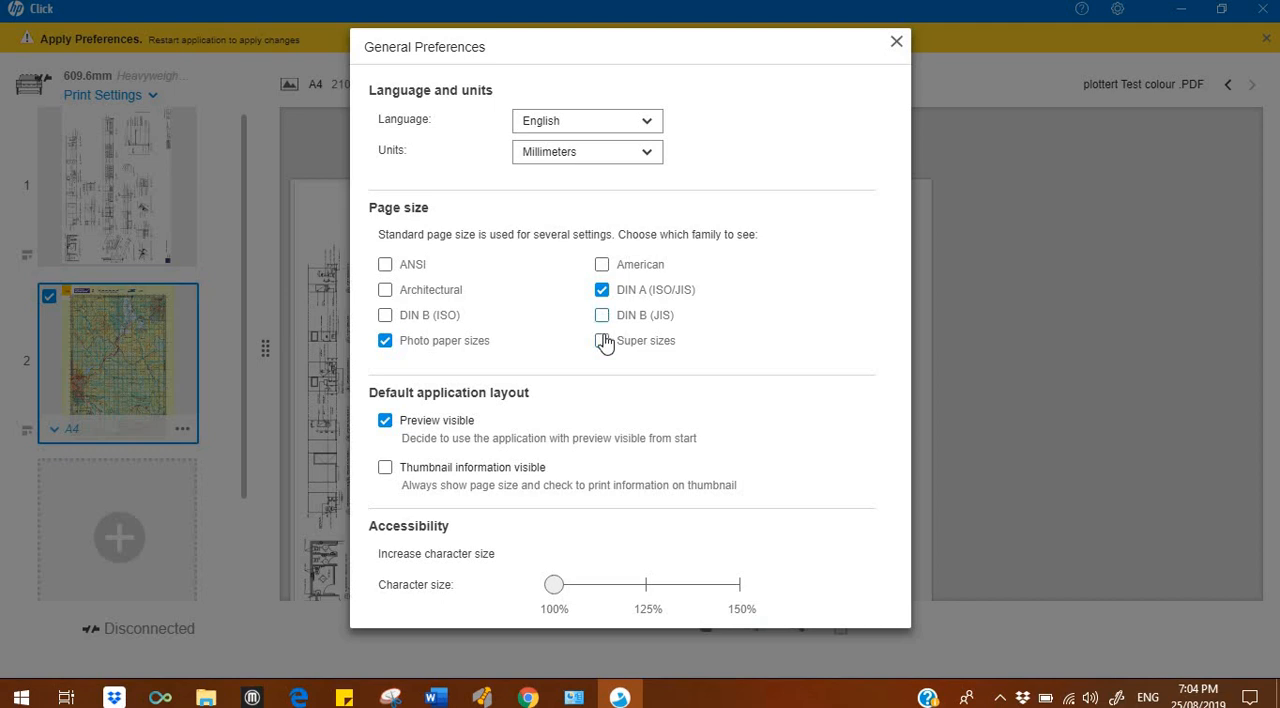
pyautogui.click(602, 340)
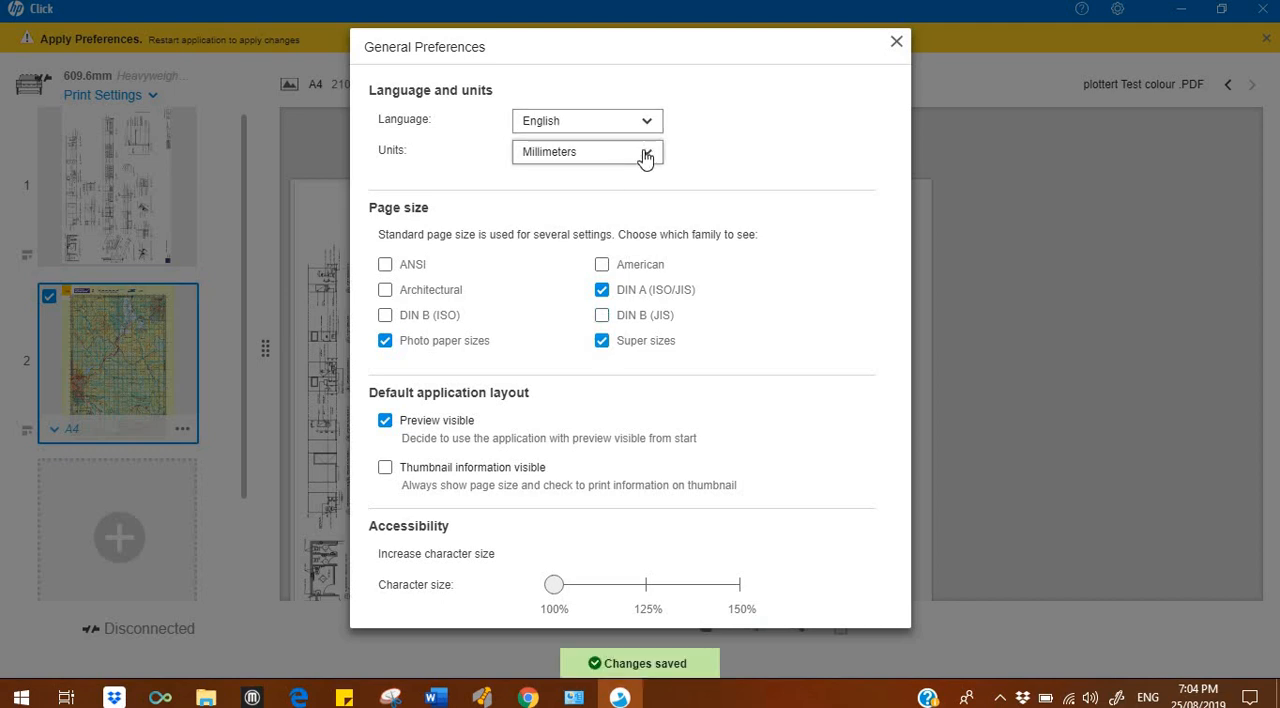
pyautogui.click(588, 152)
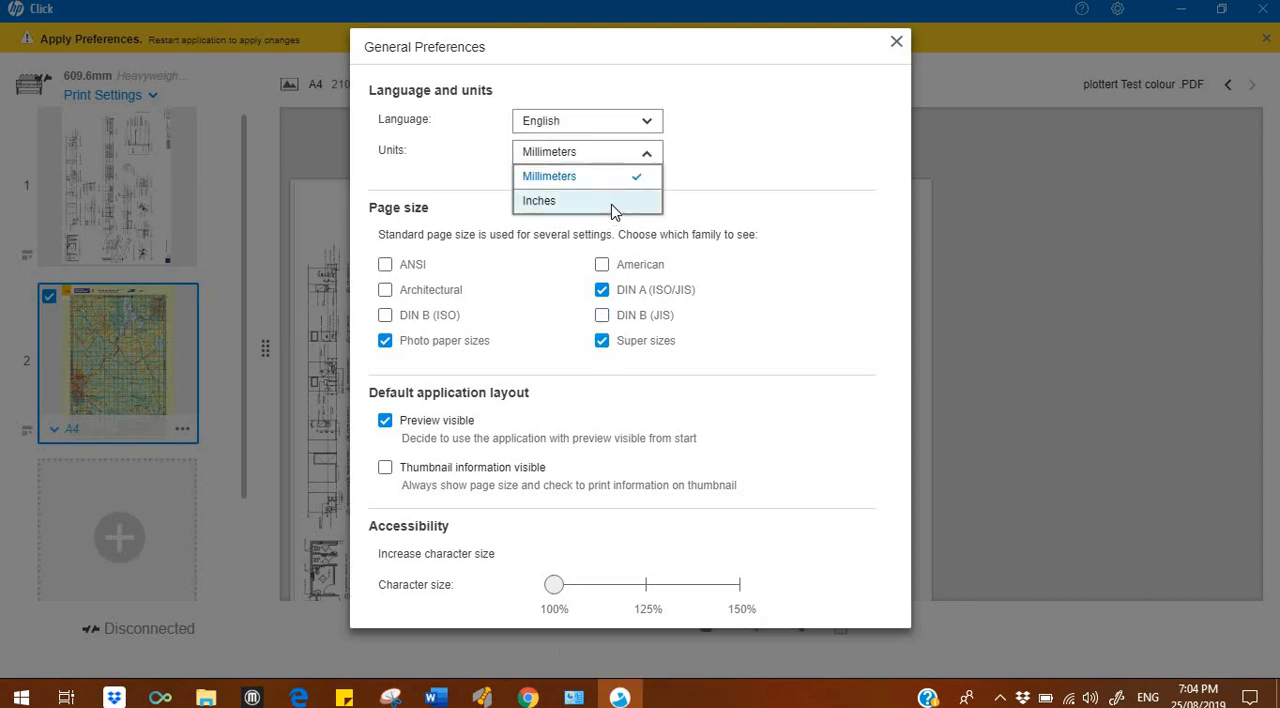
pyautogui.click(540, 200)
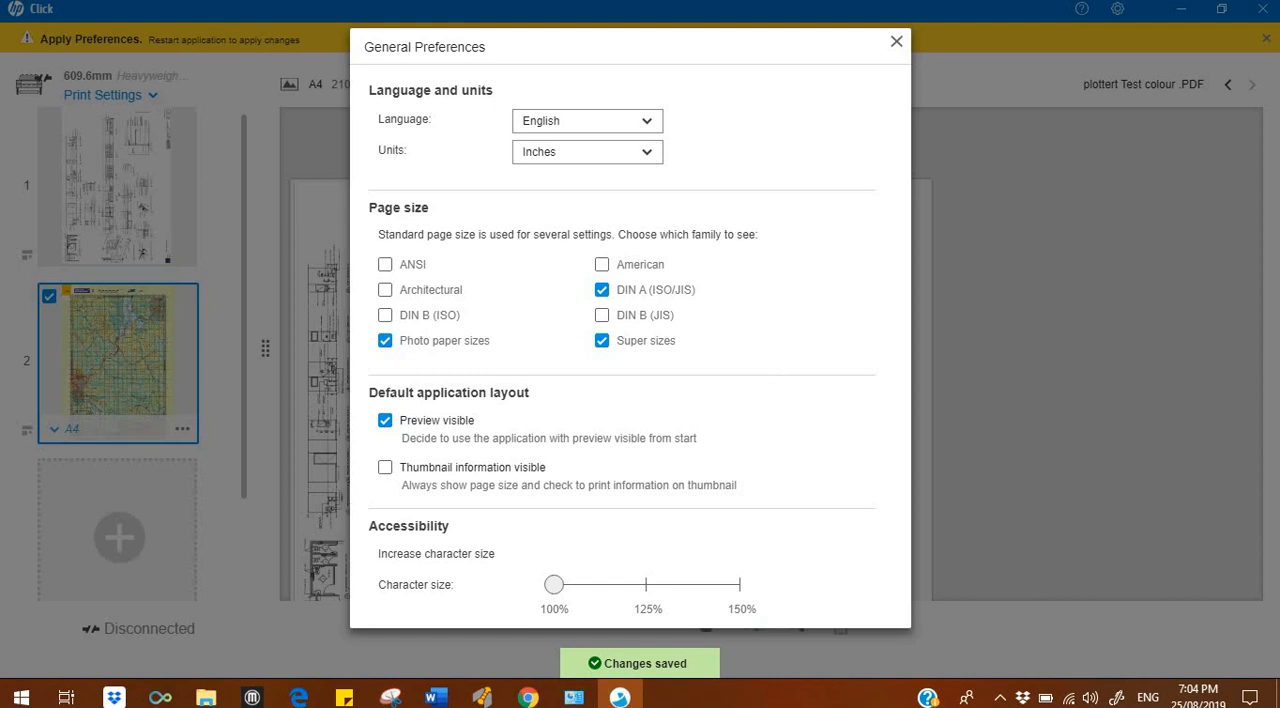
pyautogui.click(892, 40)
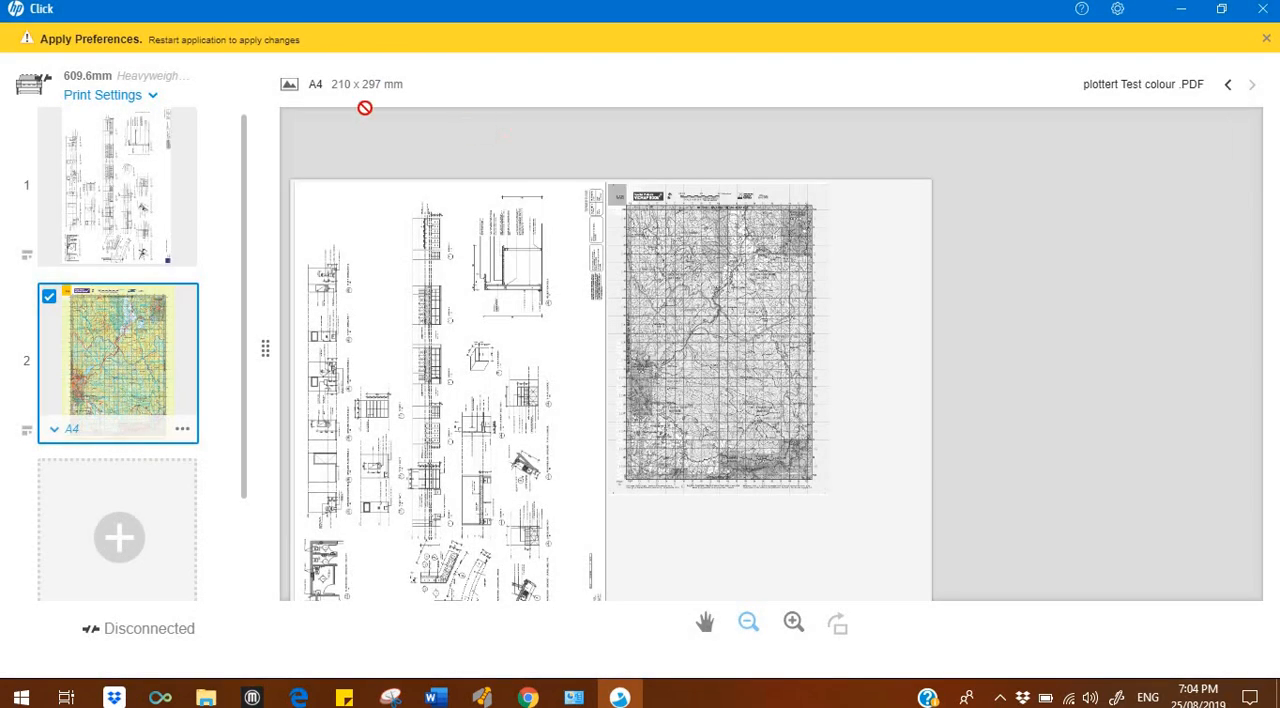
pyautogui.moveTo(234, 48)
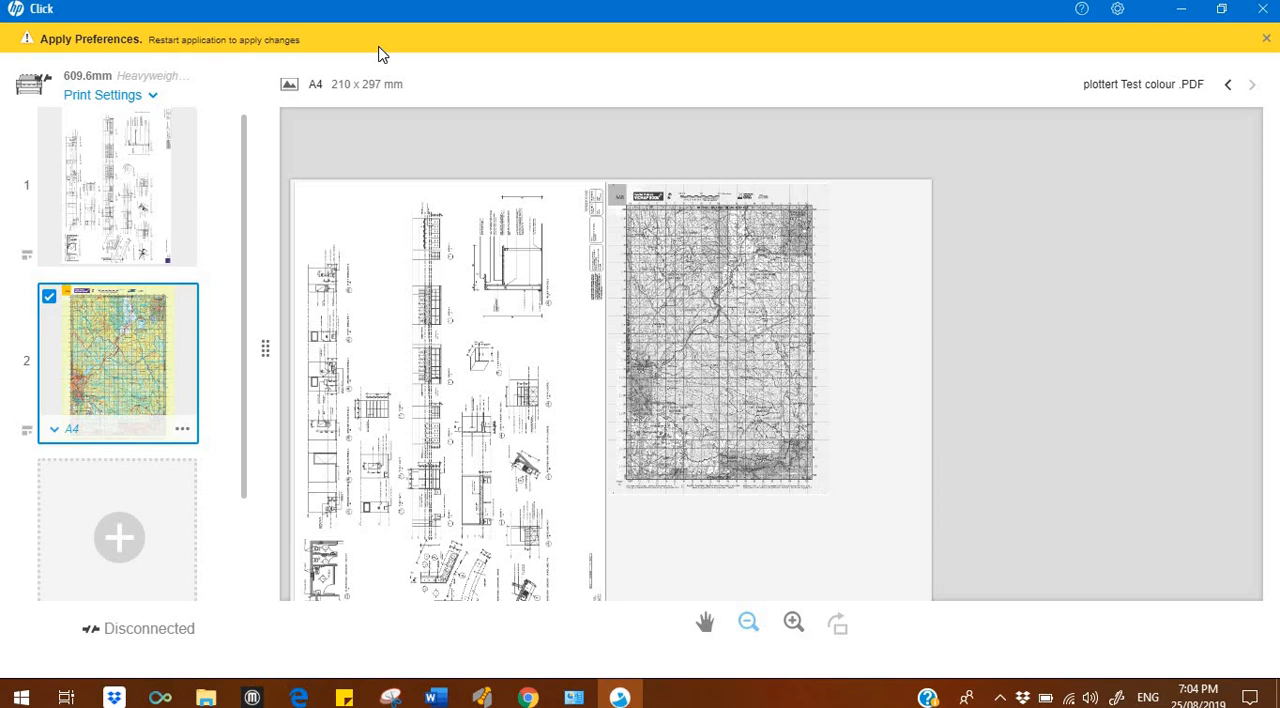
pyautogui.moveTo(404, 32)
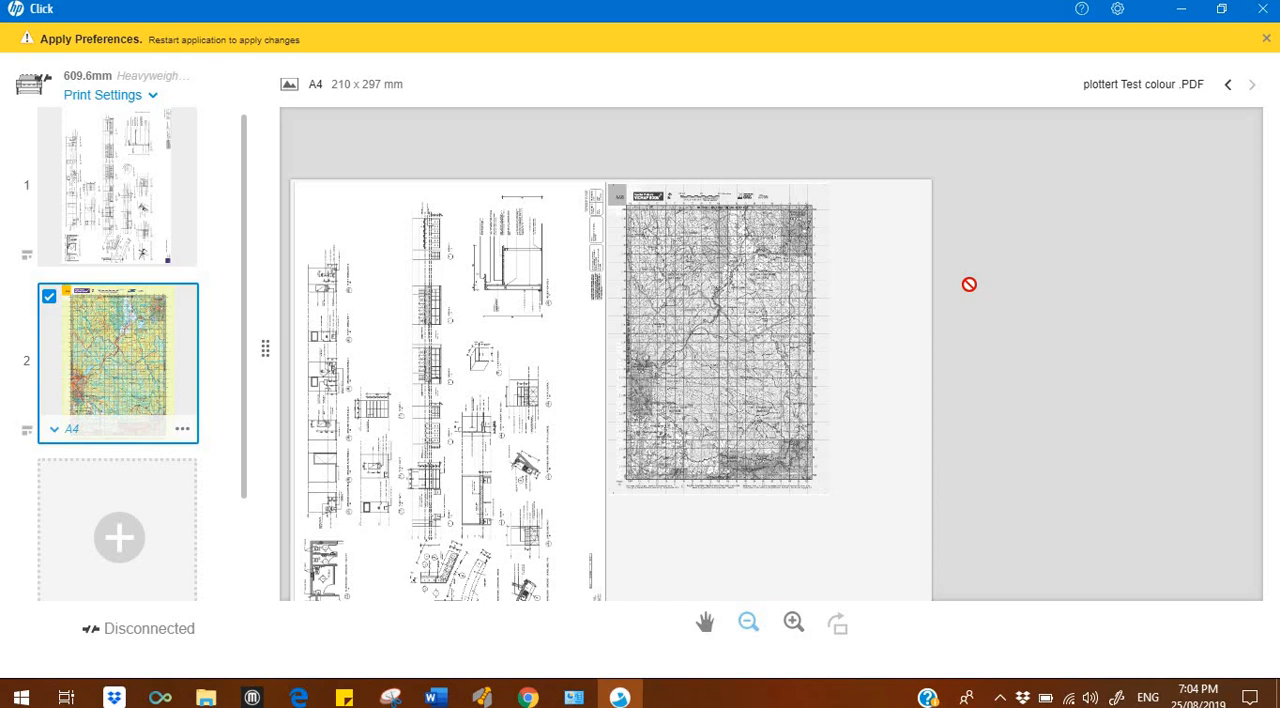
pyautogui.moveTo(958, 240)
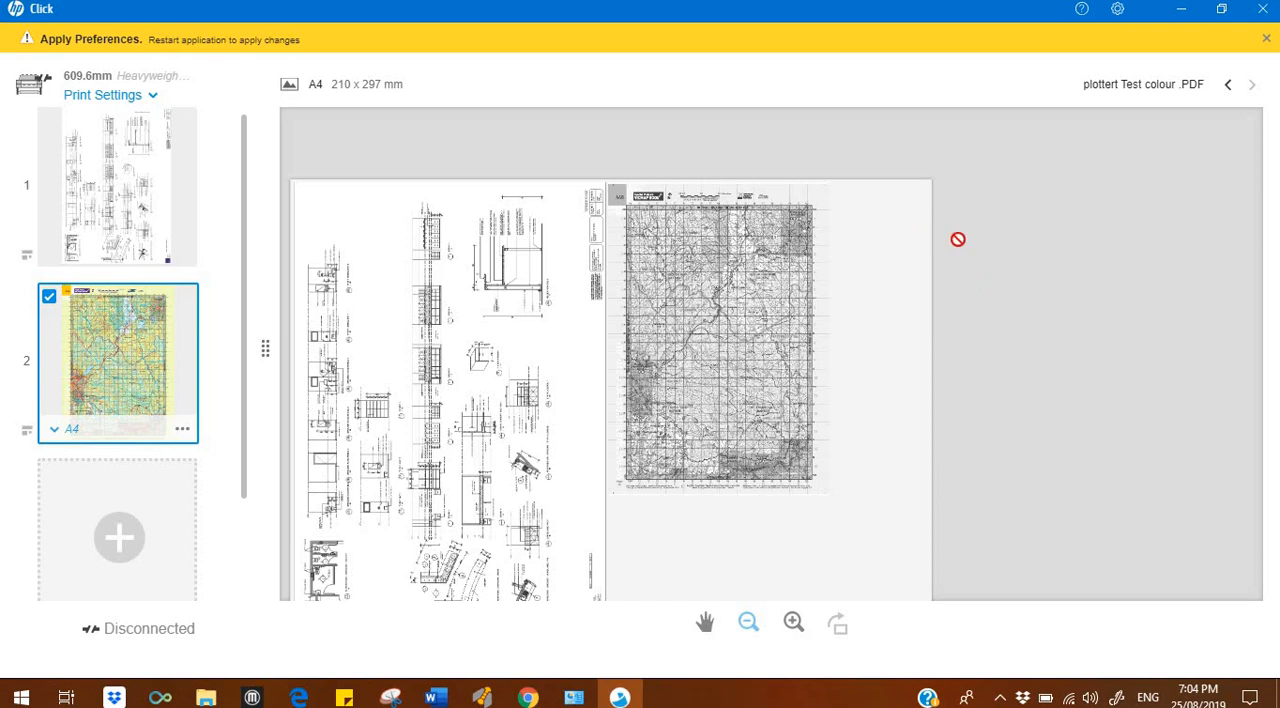